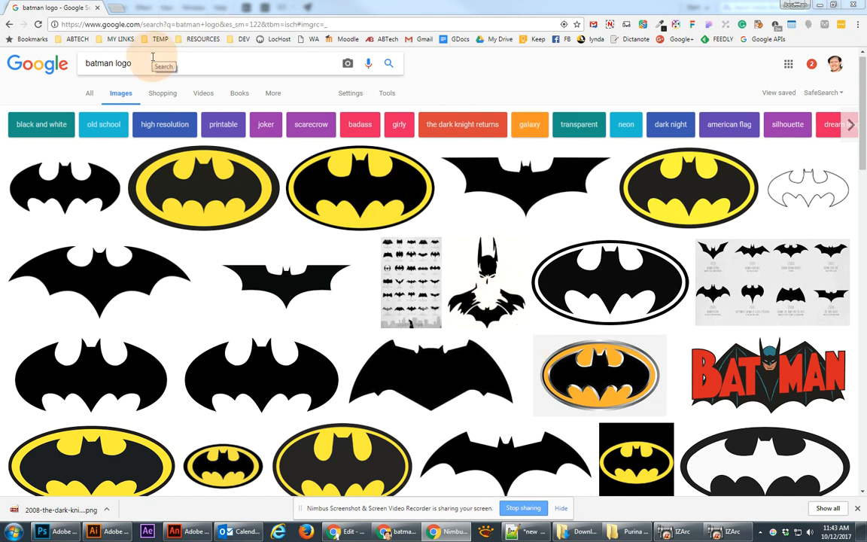
pyautogui.moveTo(277, 166)
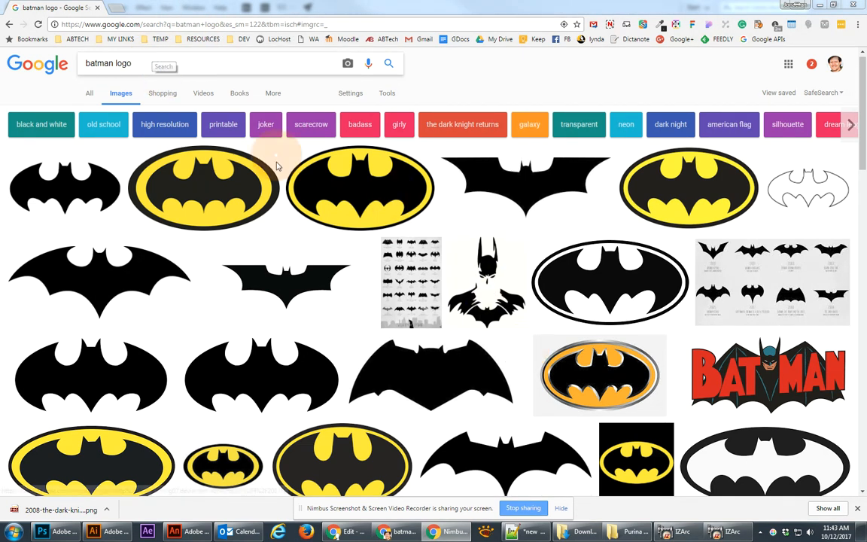
pyautogui.moveTo(524, 194)
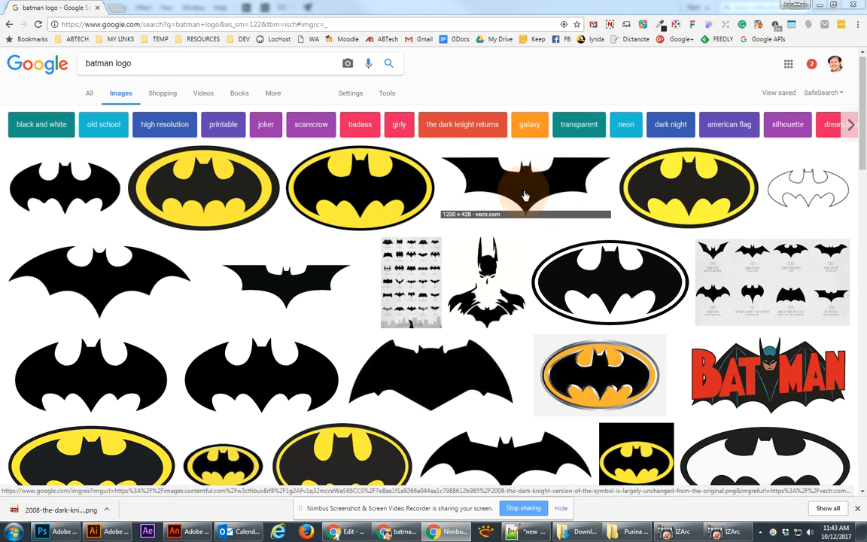
# Step: Open a large preview of the black Dark Knight bat logo in Google Images
pyautogui.click(524, 188)
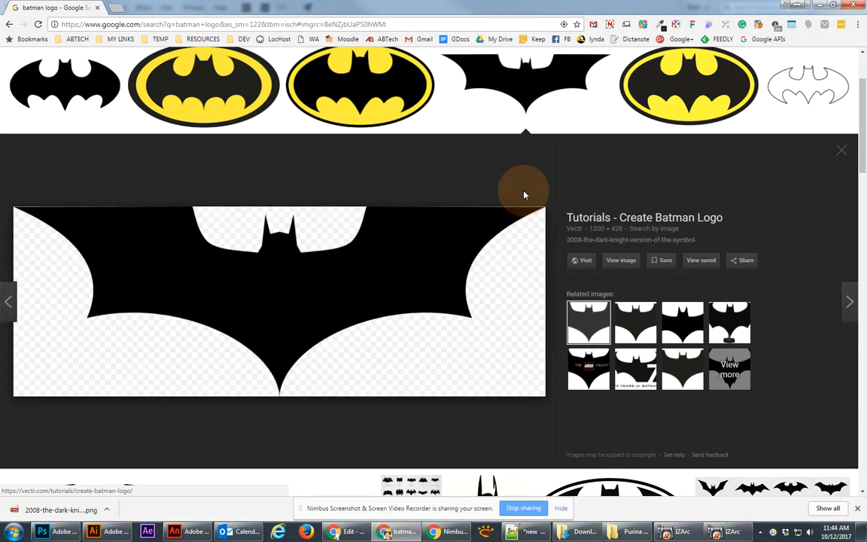
pyautogui.moveTo(380, 310)
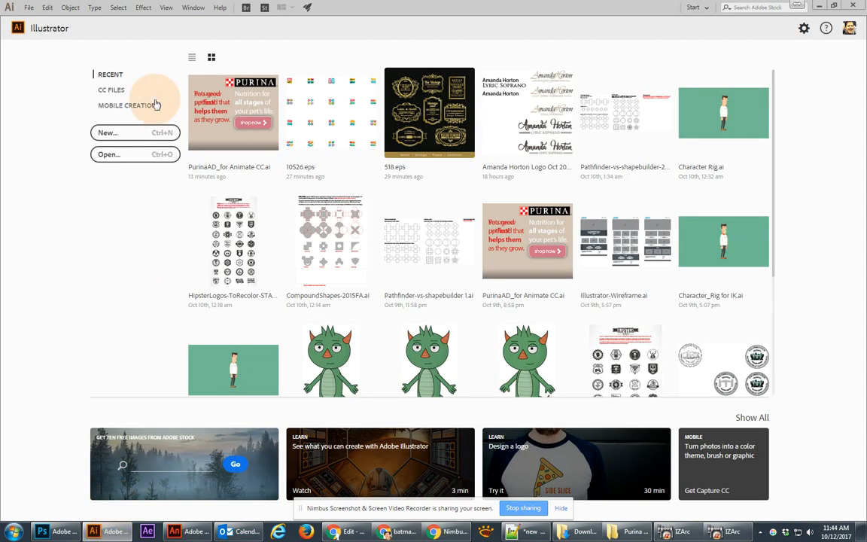
# Step: Create a new Illustrator document from the Web preset Common 1366 × 768 px
pyautogui.click(109, 132)
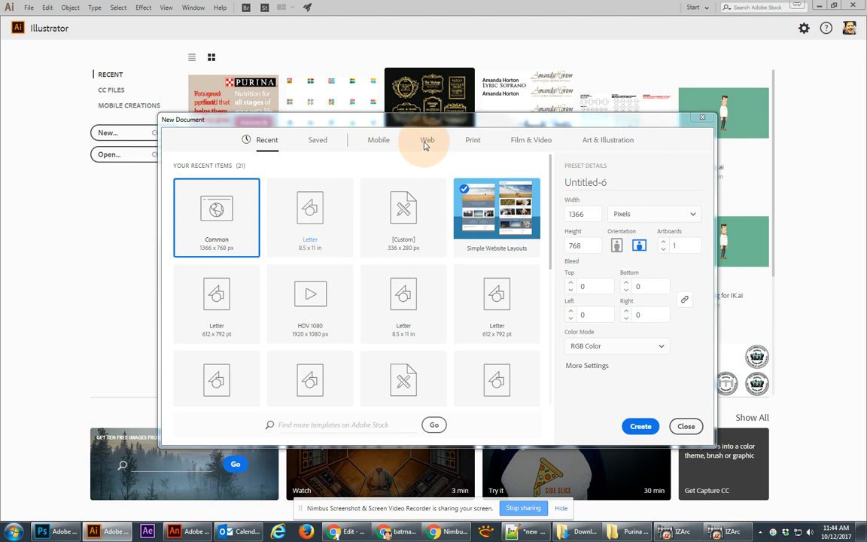
pyautogui.click(427, 138)
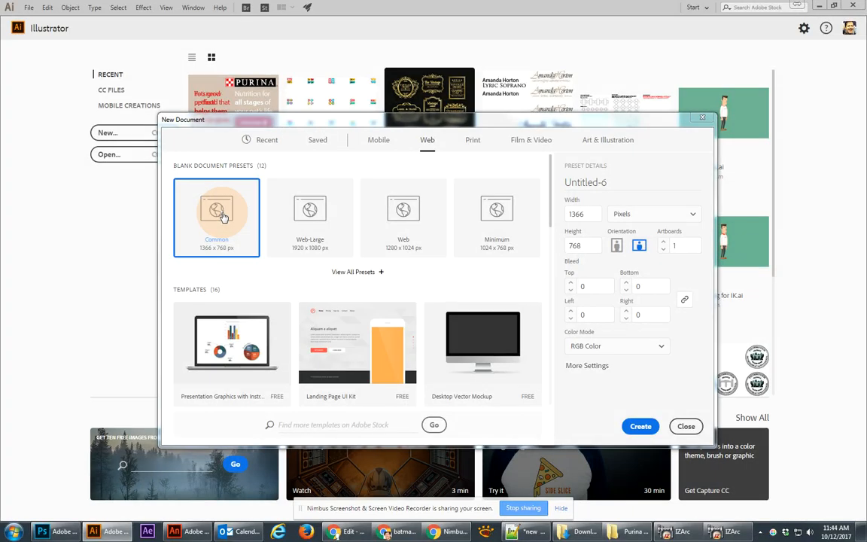
pyautogui.click(640, 426)
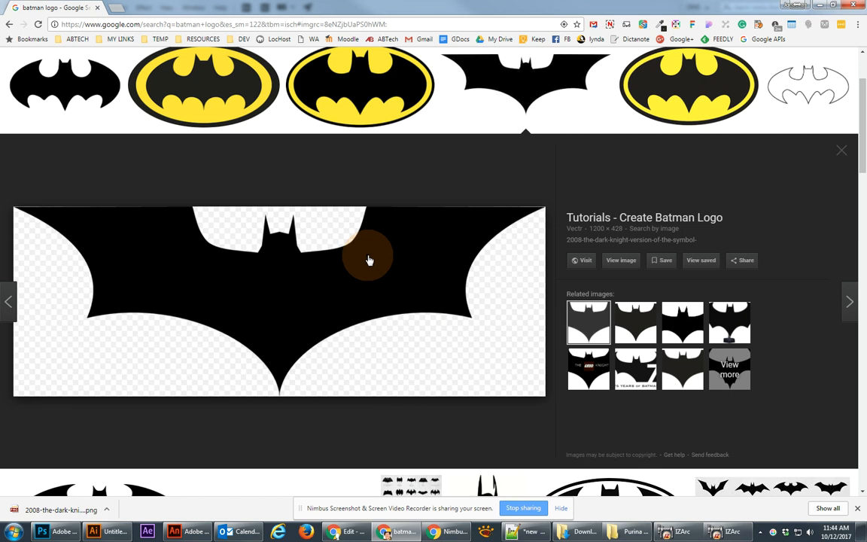
pyautogui.moveTo(352, 270)
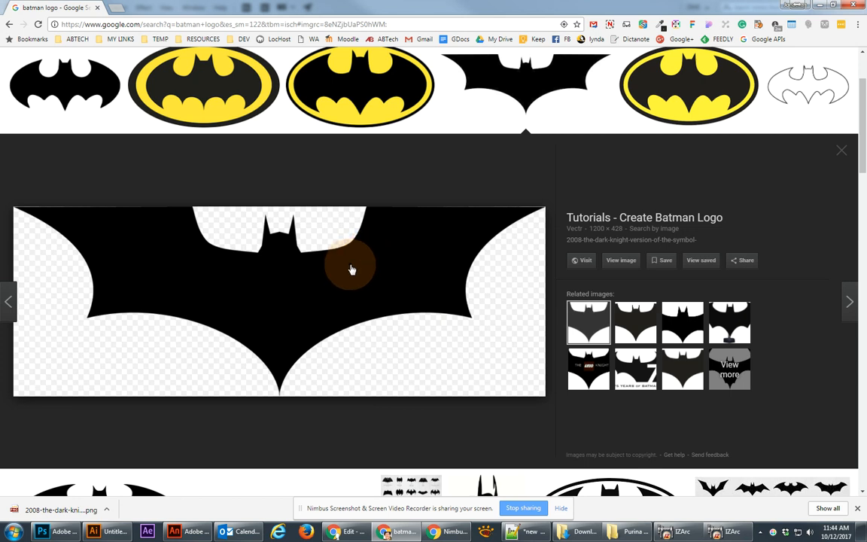
# Step: Save the previewed bat logo from the browser to disk as a PNG
pyautogui.rightClick(353, 268)
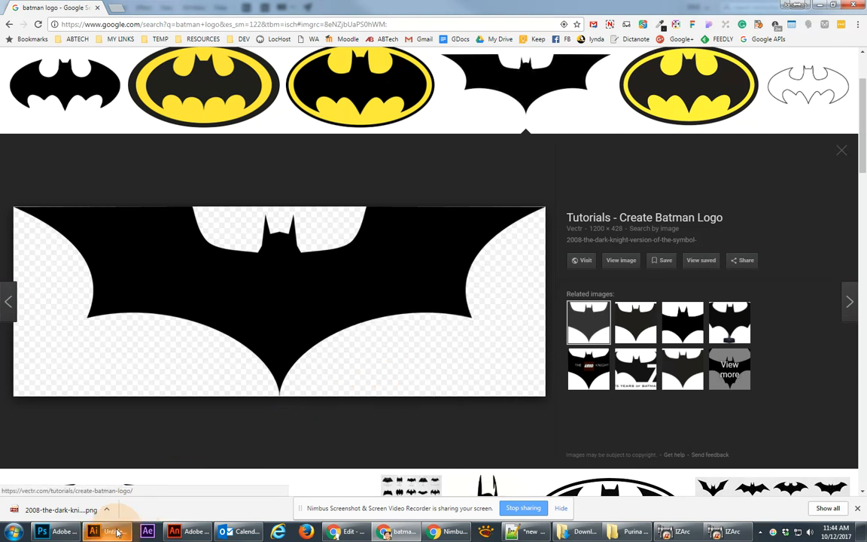
pyautogui.click(93, 531)
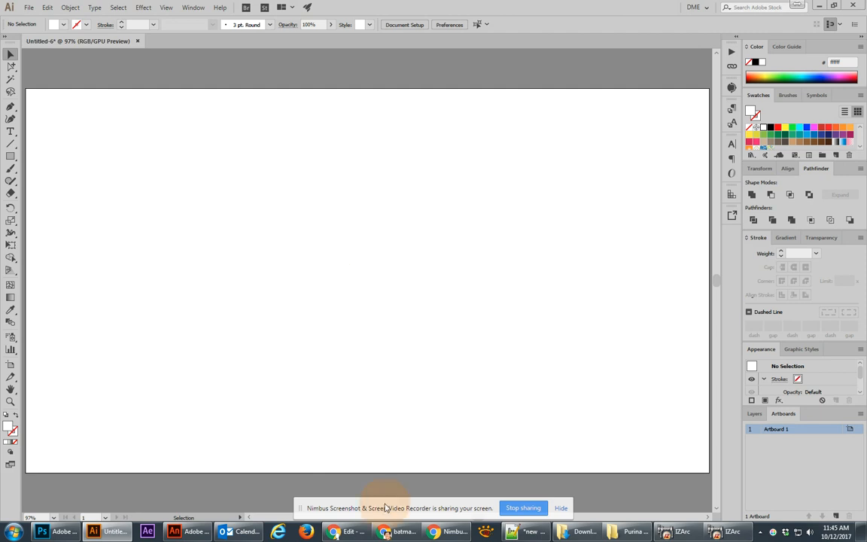
pyautogui.click(382, 532)
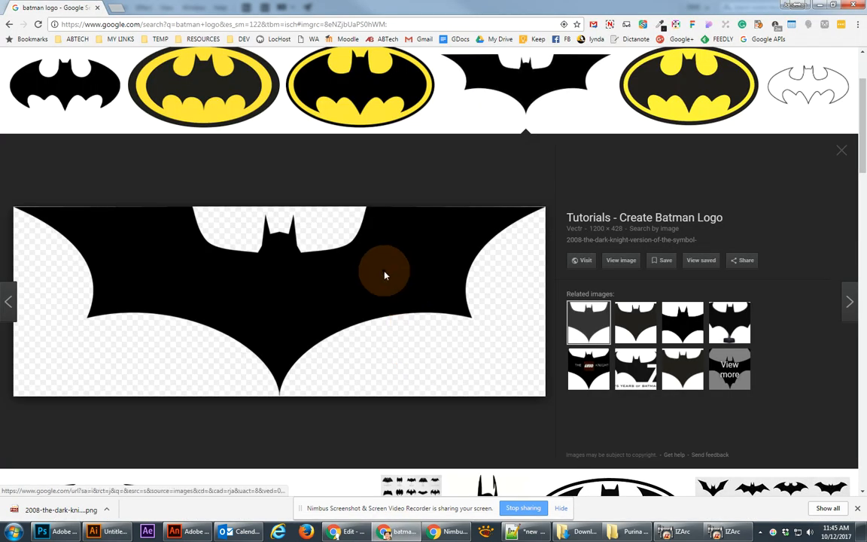
pyautogui.rightClick(386, 274)
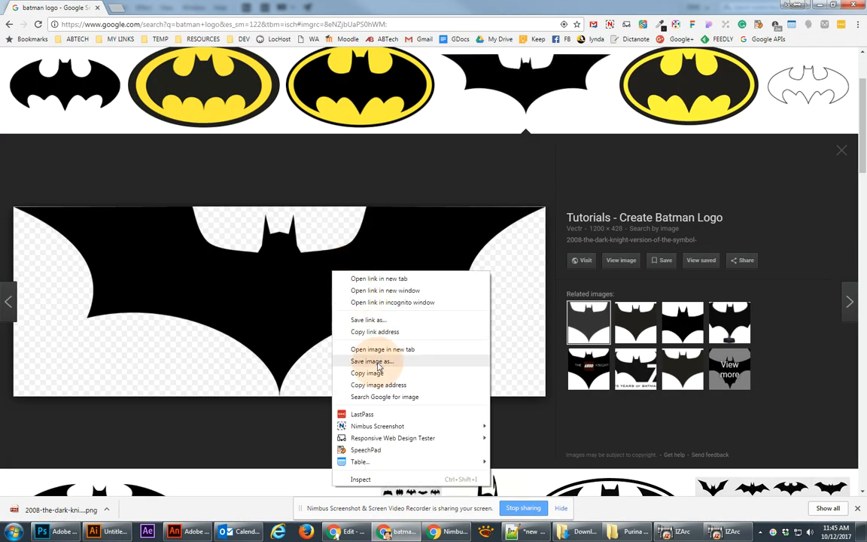
pyautogui.click(370, 362)
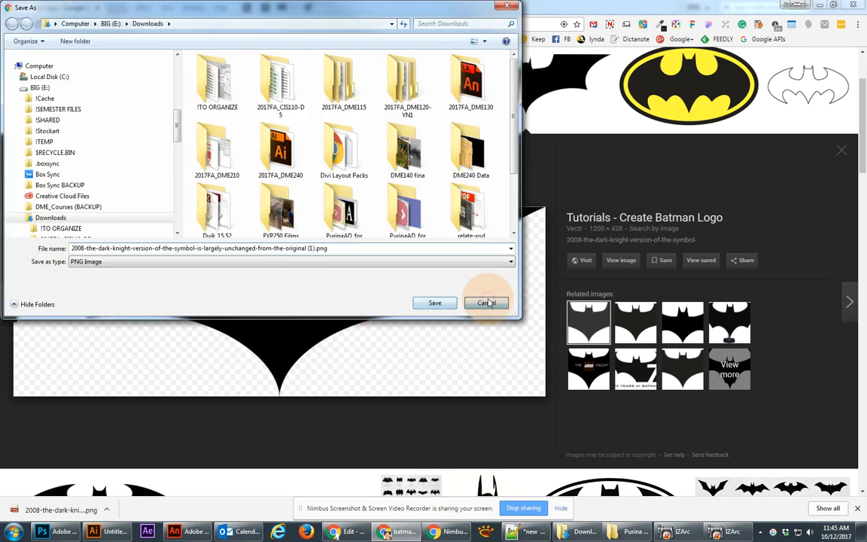
pyautogui.click(485, 303)
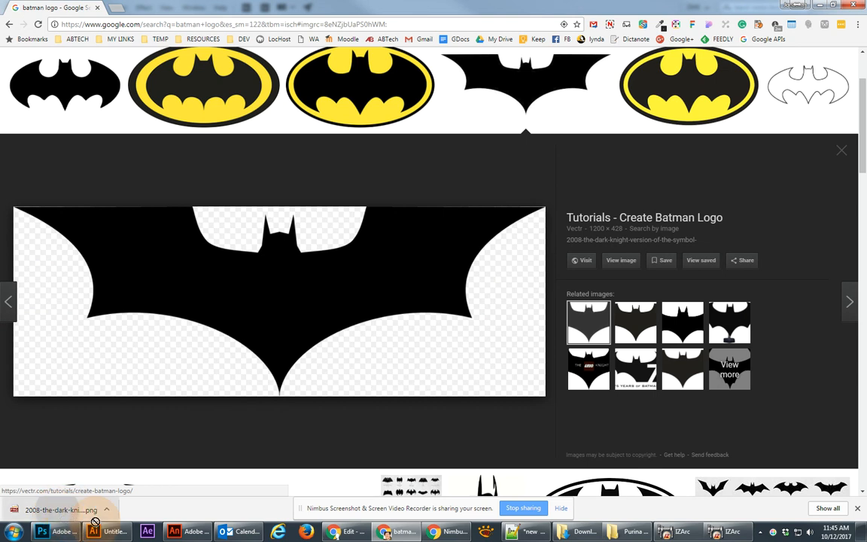
# Step: Open the downloaded bat logo PNG from the download bar
pyautogui.click(93, 531)
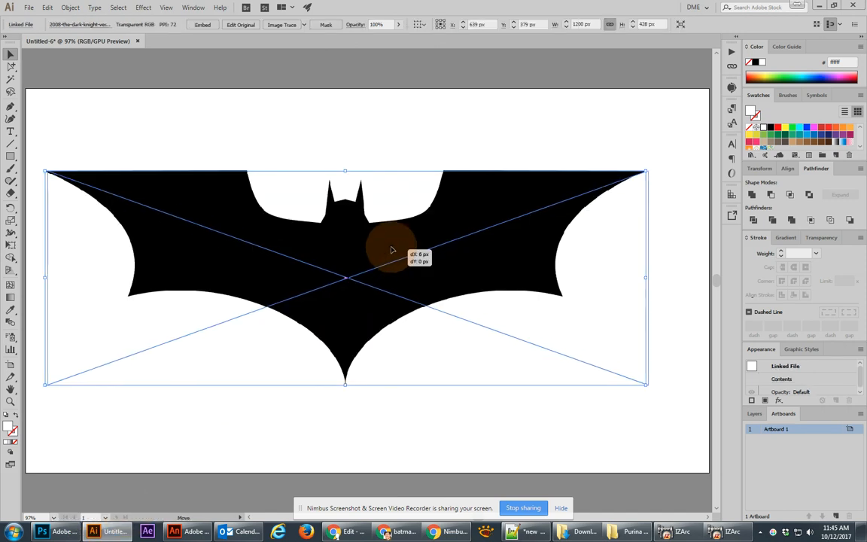
# Step: Scale the placed logo to nearly fill the artboard and centre it horizontally and vertically
pyautogui.moveTo(391, 250); pyautogui.dragTo(407, 253)
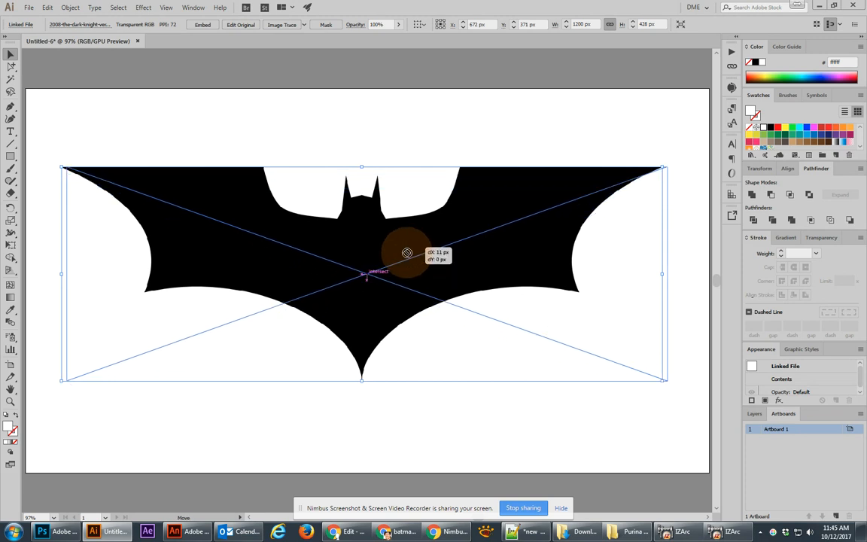
pyautogui.moveTo(406, 253); pyautogui.dragTo(395, 259)
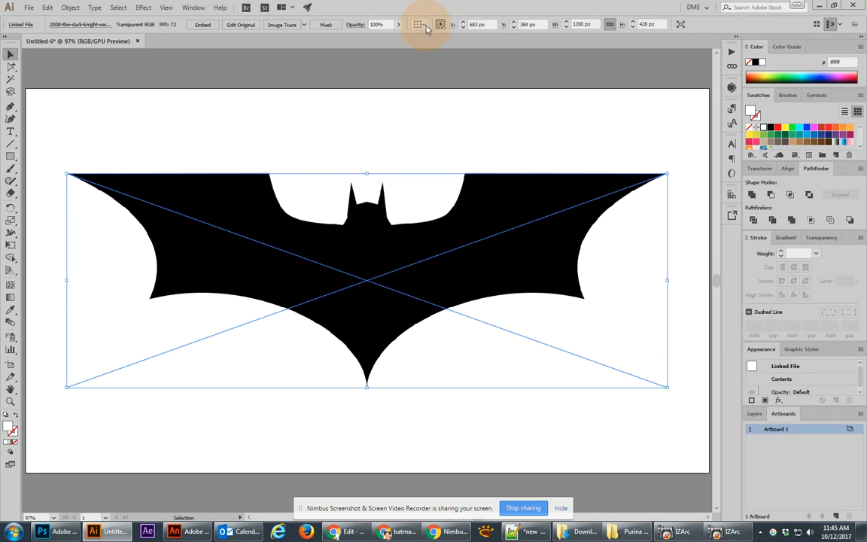
pyautogui.click(420, 24)
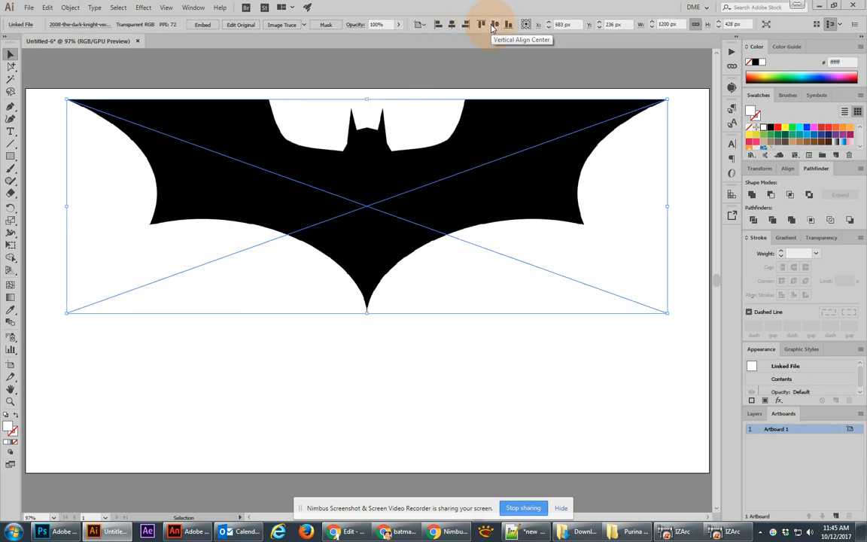
pyautogui.click(419, 24)
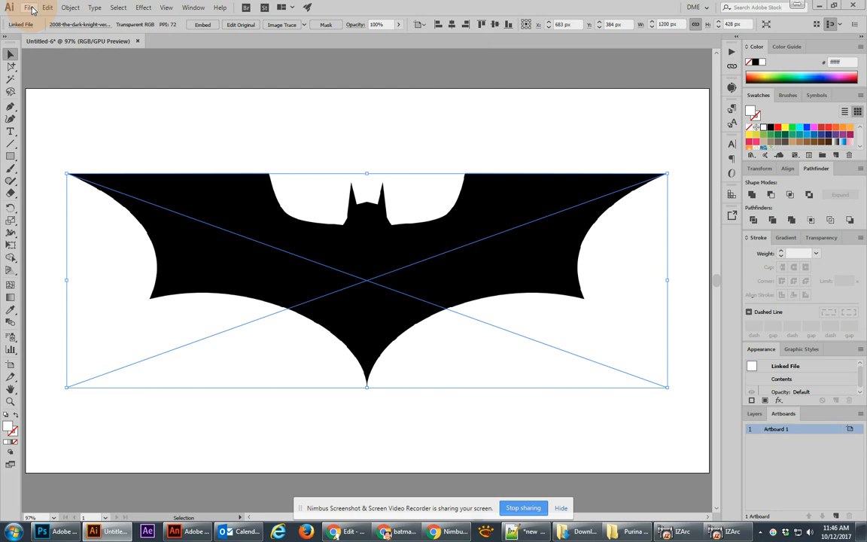
# Step: Place the downloaded bat logo PNG as a linked image stretched across the artboard
pyautogui.click(29, 6)
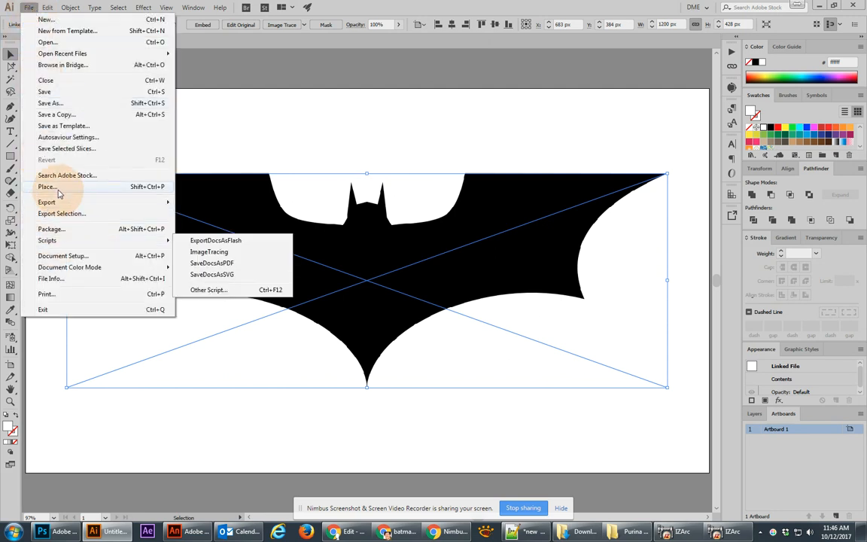
pyautogui.click(46, 187)
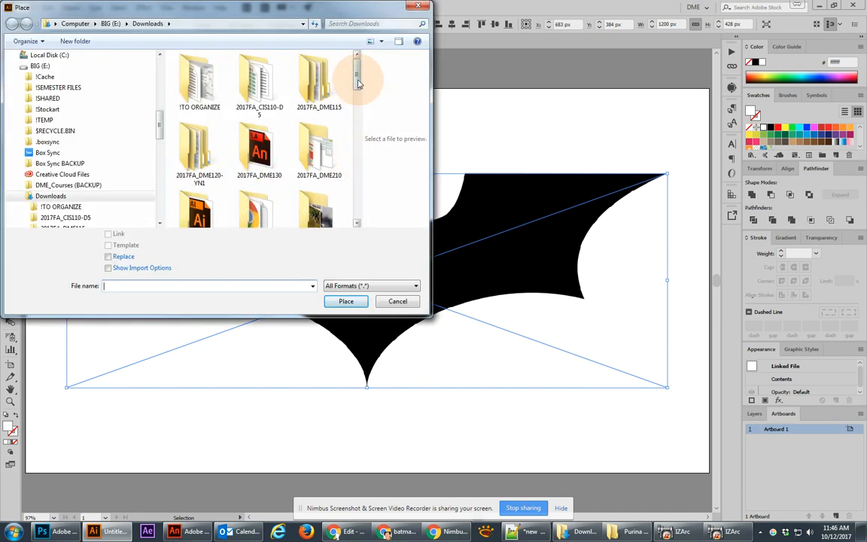
pyautogui.click(319, 105)
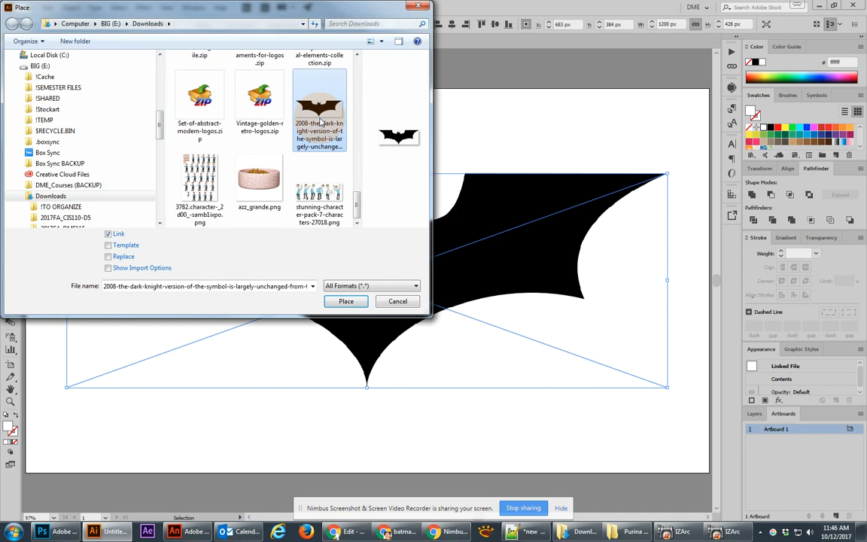
pyautogui.click(347, 301)
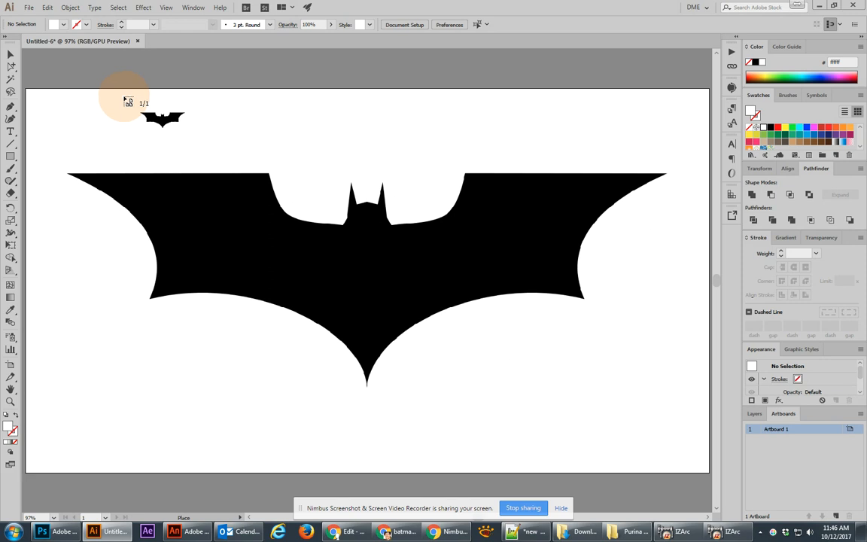
pyautogui.moveTo(124, 102); pyautogui.dragTo(590, 294)
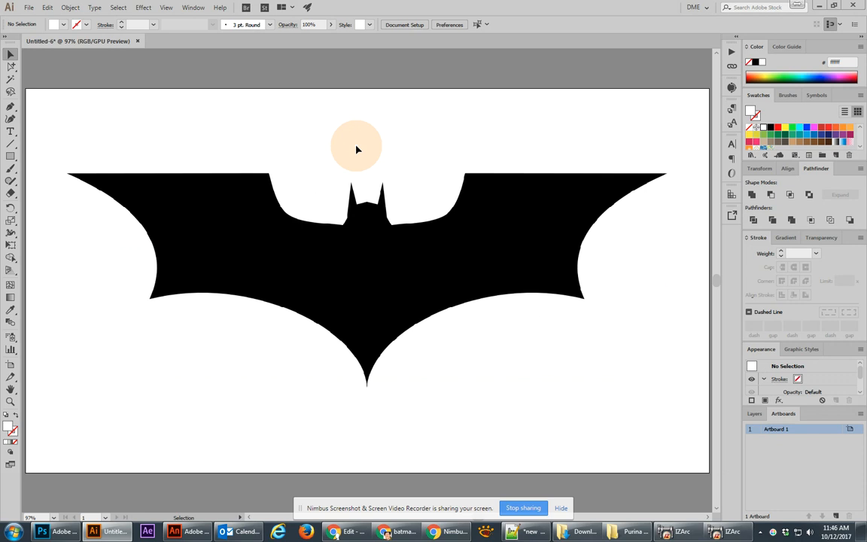
# Step: Embed the placed logo and set Layer 1 as a template layer with dimmed images
pyautogui.click(776, 427)
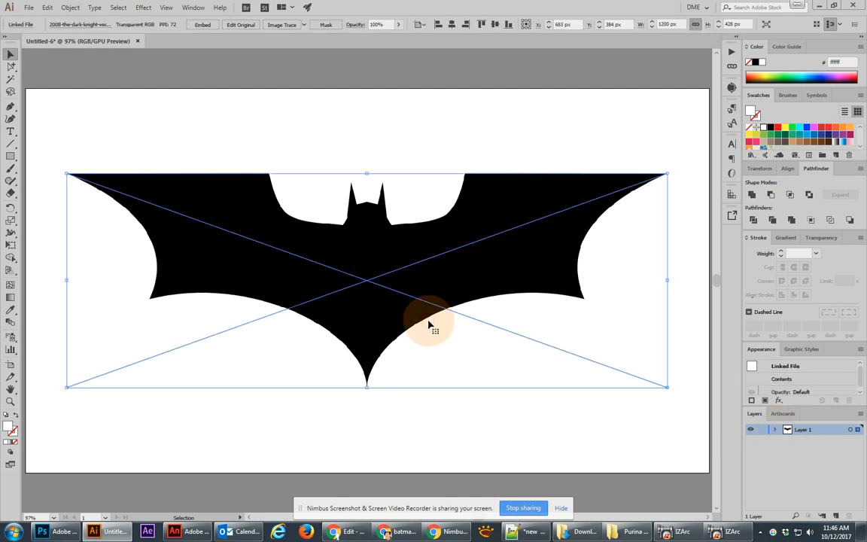
pyautogui.moveTo(289, 154)
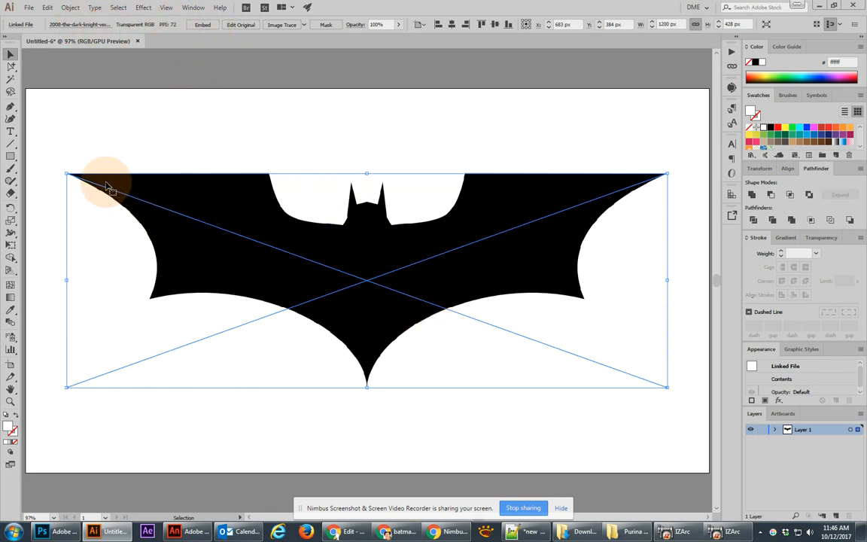
pyautogui.moveTo(527, 247)
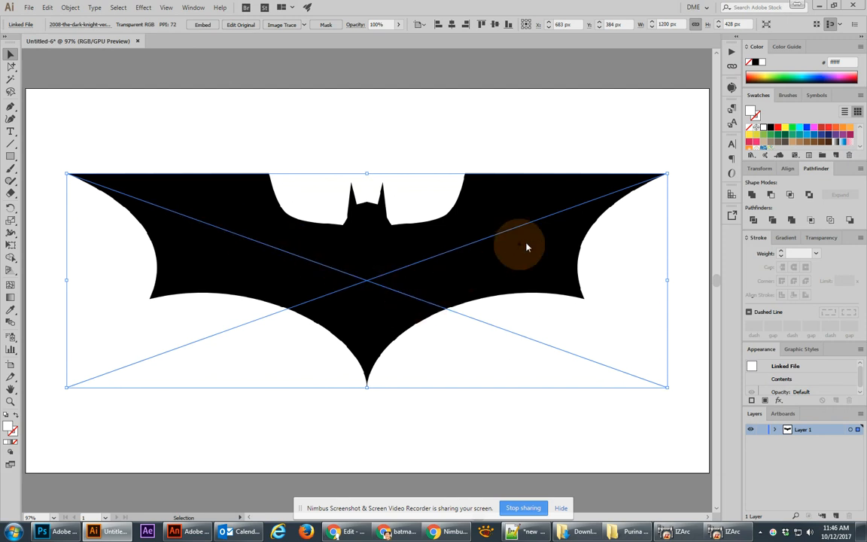
pyautogui.moveTo(127, 367)
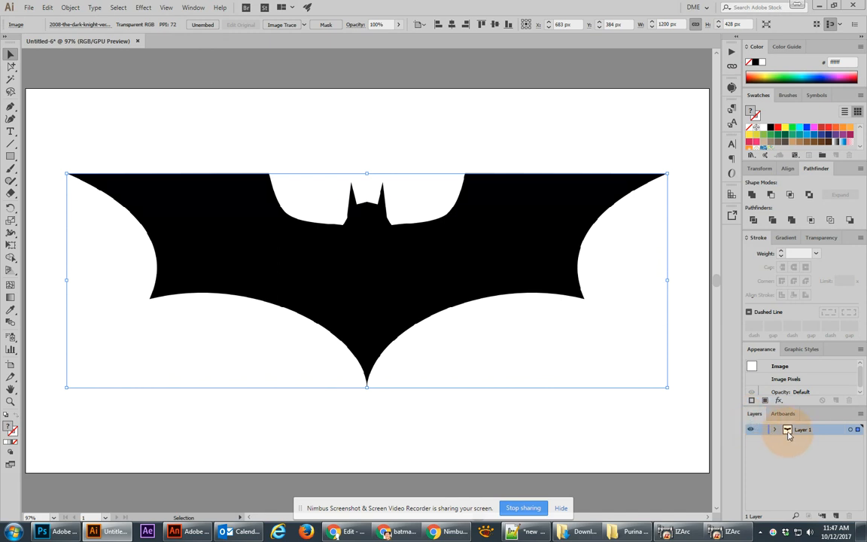
pyautogui.doubleClick(804, 429)
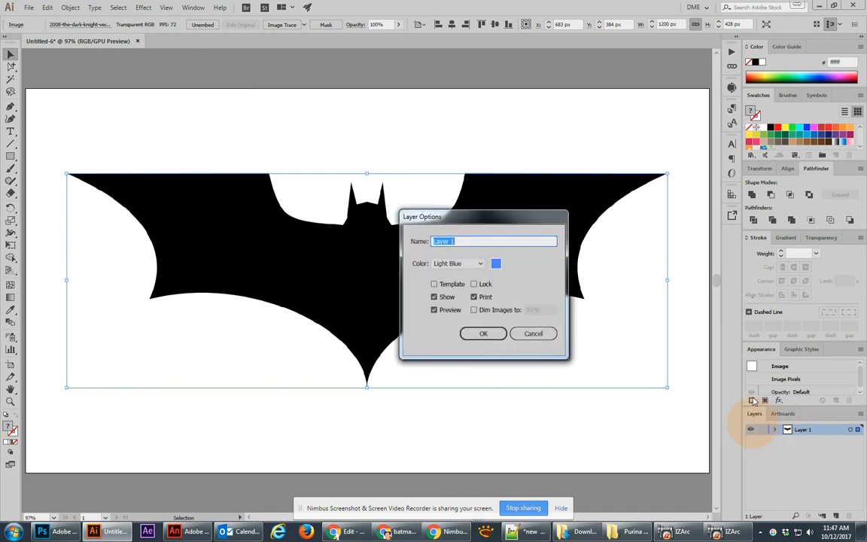
pyautogui.click(433, 283)
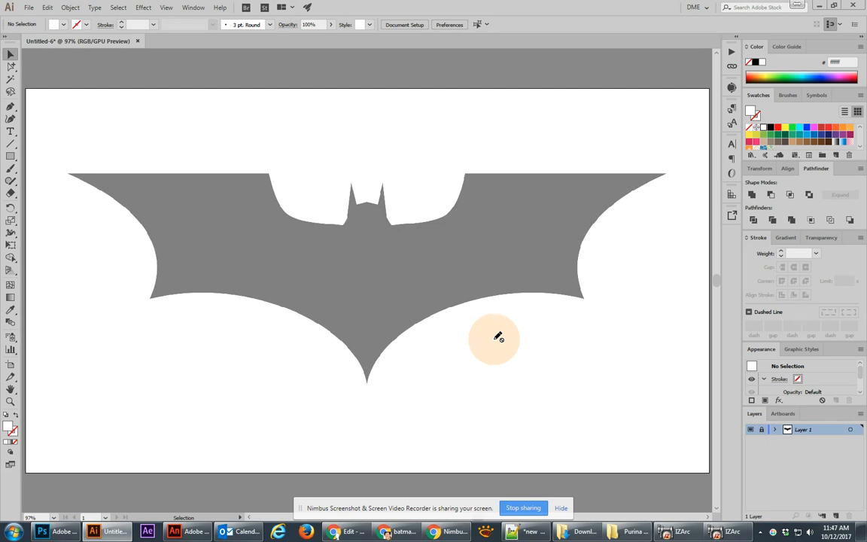
pyautogui.moveTo(383, 305)
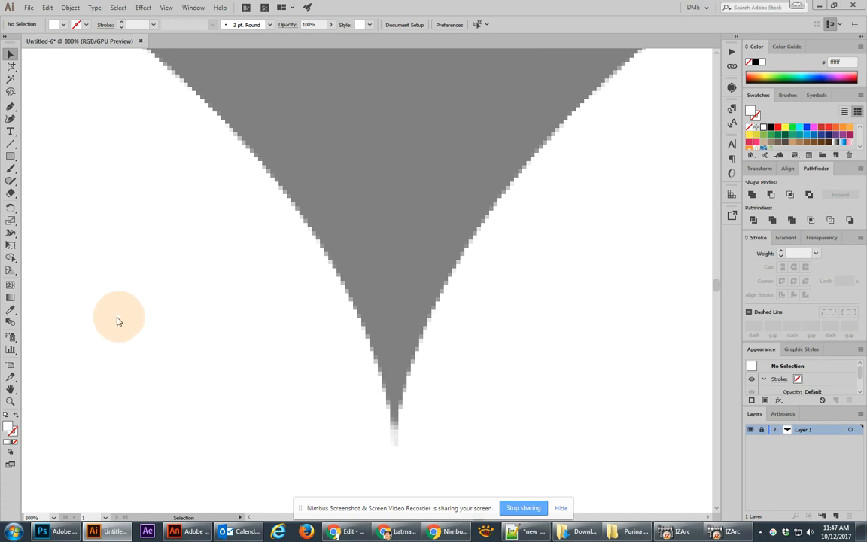
pyautogui.moveTo(391, 384)
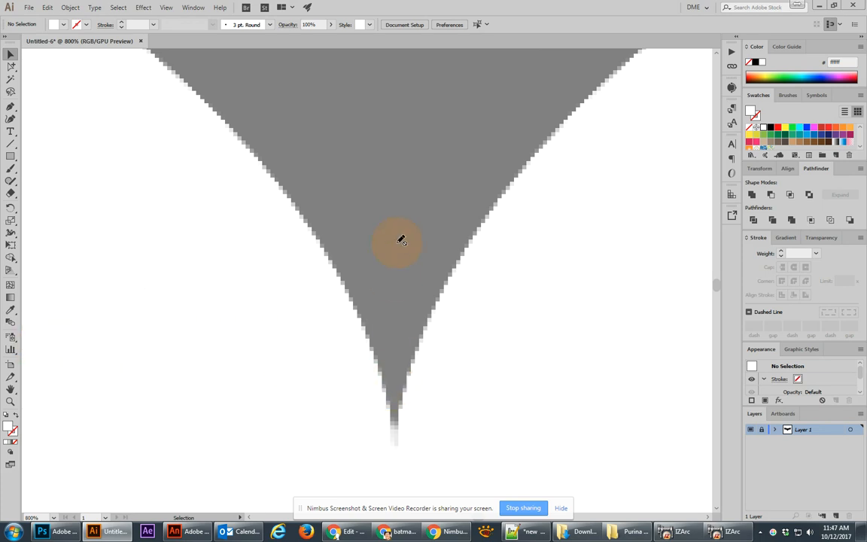
# Step: Show the rulers along the canvas edges via the context menu
pyautogui.rightClick(398, 241)
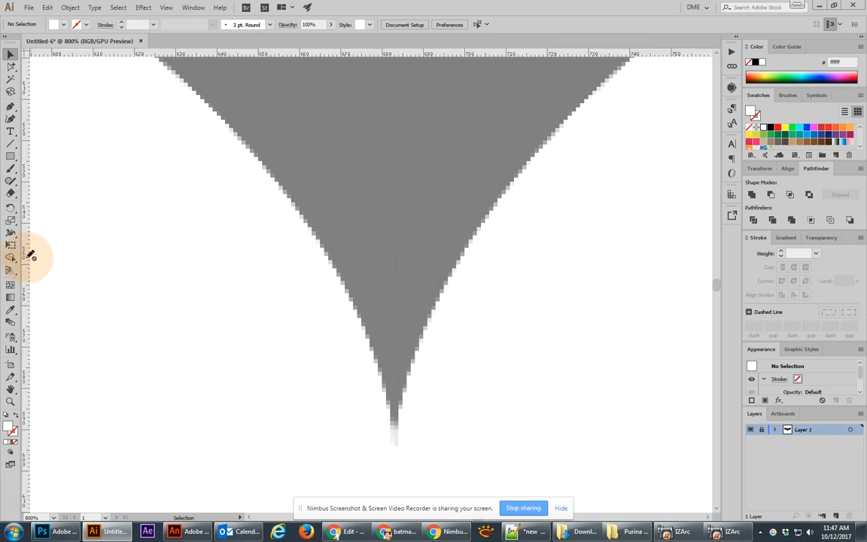
pyautogui.moveTo(349, 274)
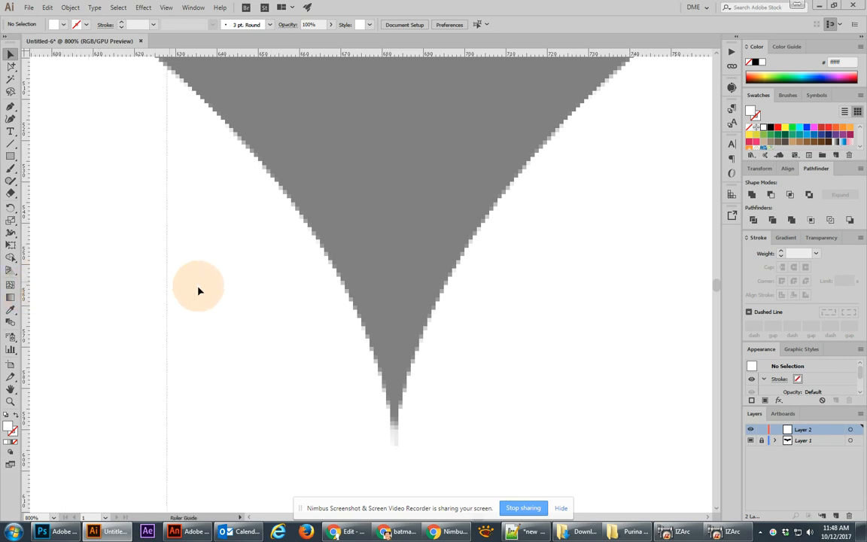
pyautogui.moveTo(397, 324)
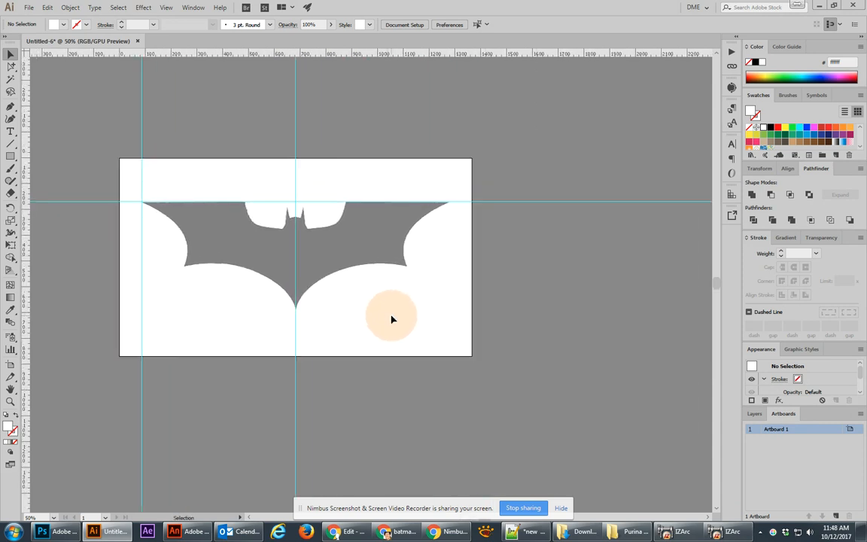
pyautogui.moveTo(669, 343)
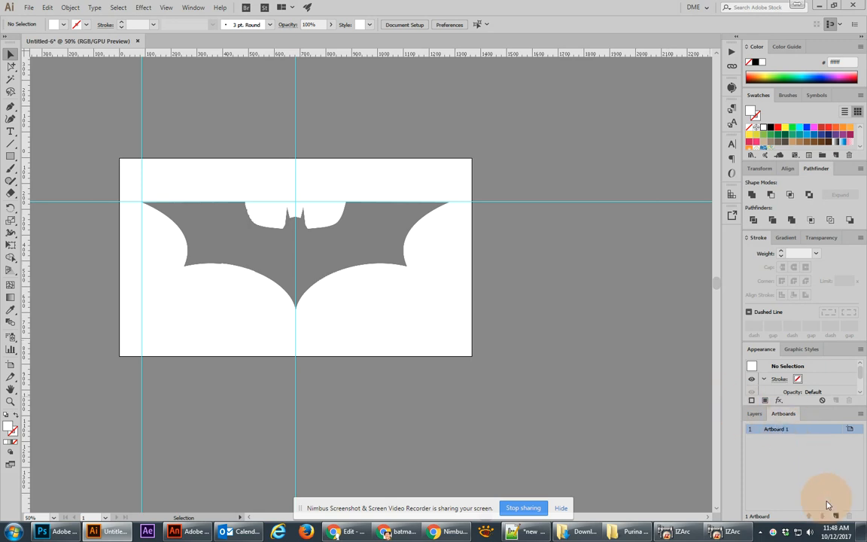
# Step: Duplicate the artboard twice from the Artboards panel menu, giving three artboards
pyautogui.click(837, 514)
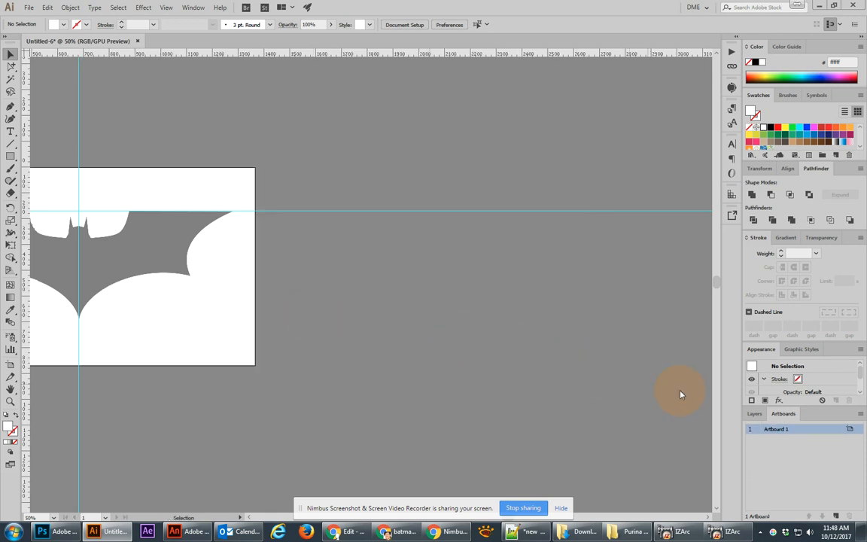
pyautogui.click(858, 413)
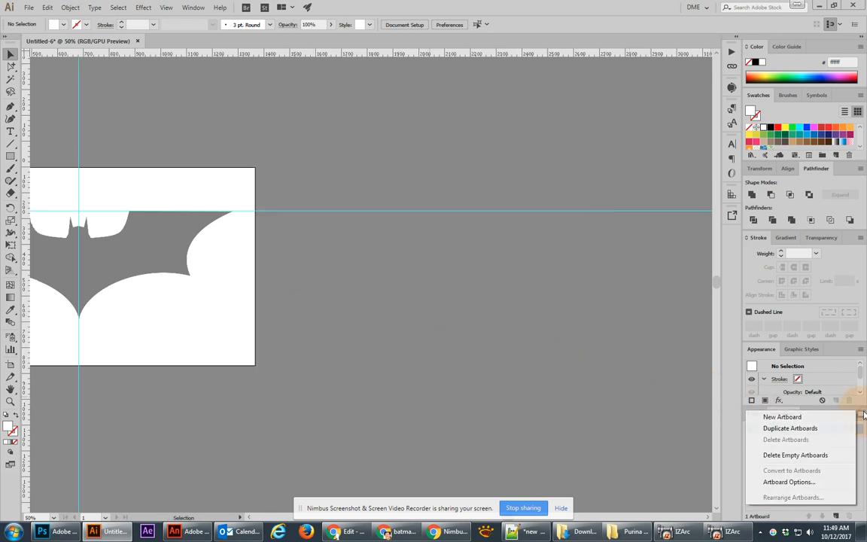
pyautogui.click(790, 428)
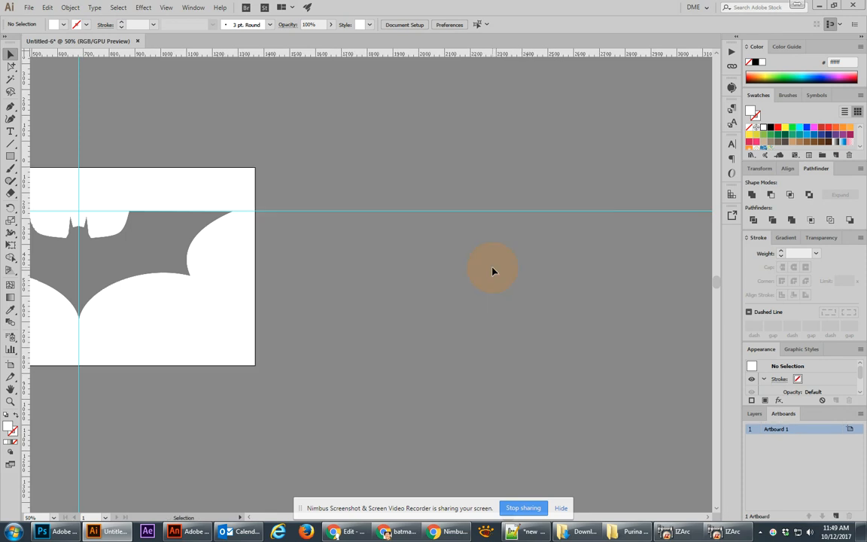
pyautogui.moveTo(488, 271)
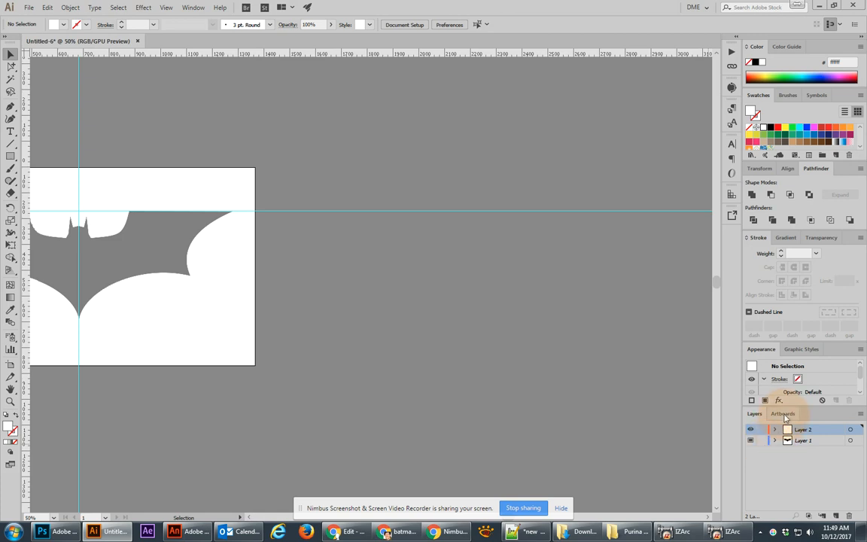
pyautogui.click(783, 413)
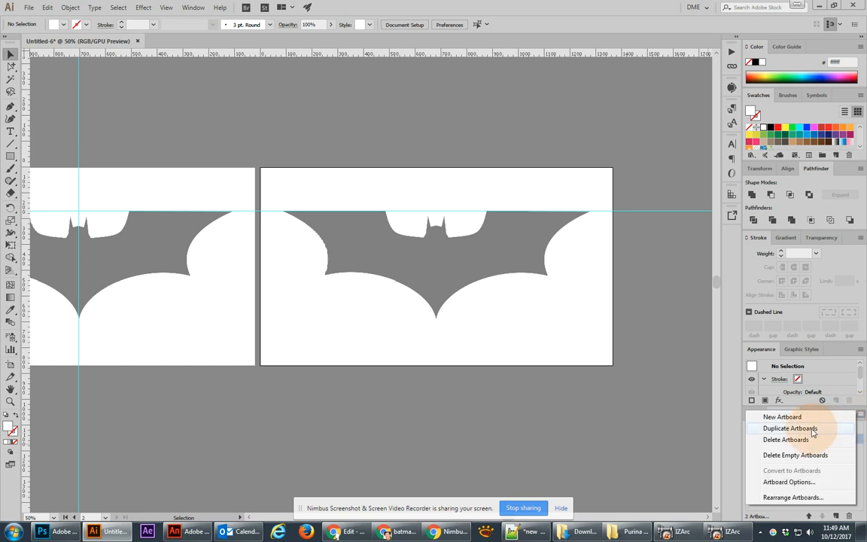
pyautogui.click(791, 427)
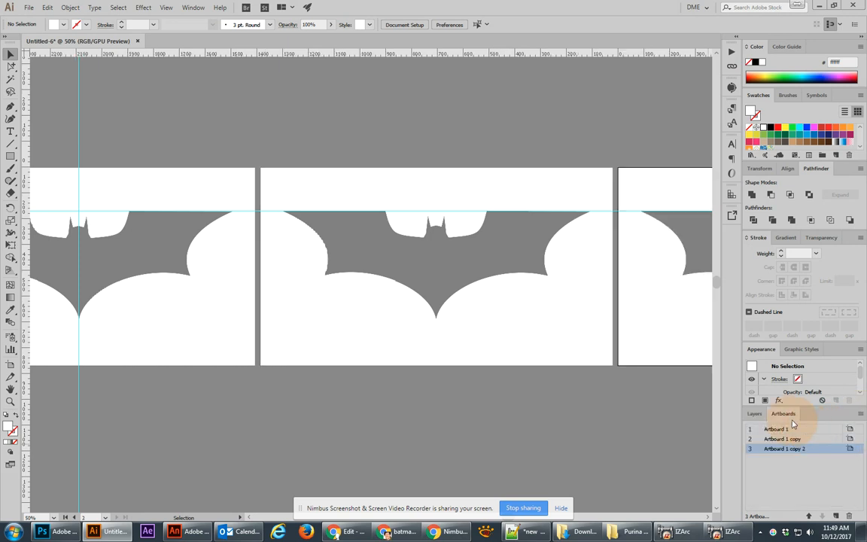
# Step: Lock the logo template layer in the Layers panel
pyautogui.click(754, 412)
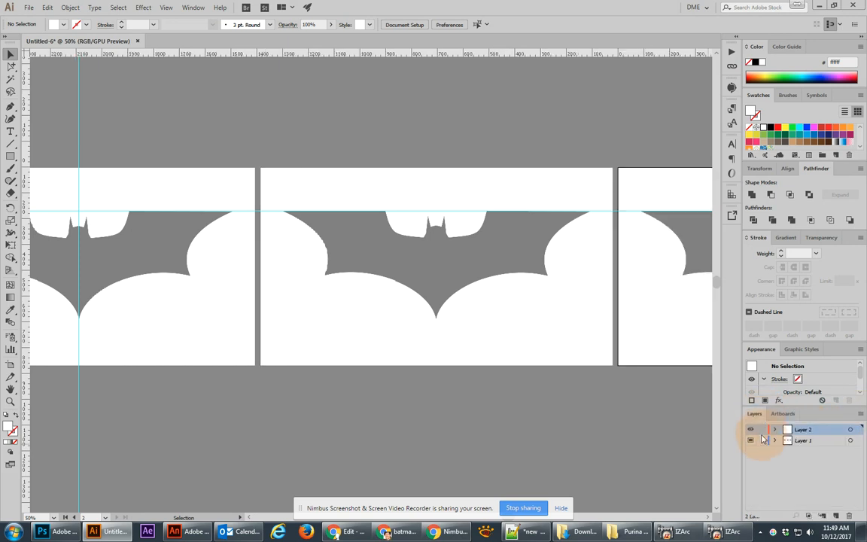
pyautogui.click(750, 439)
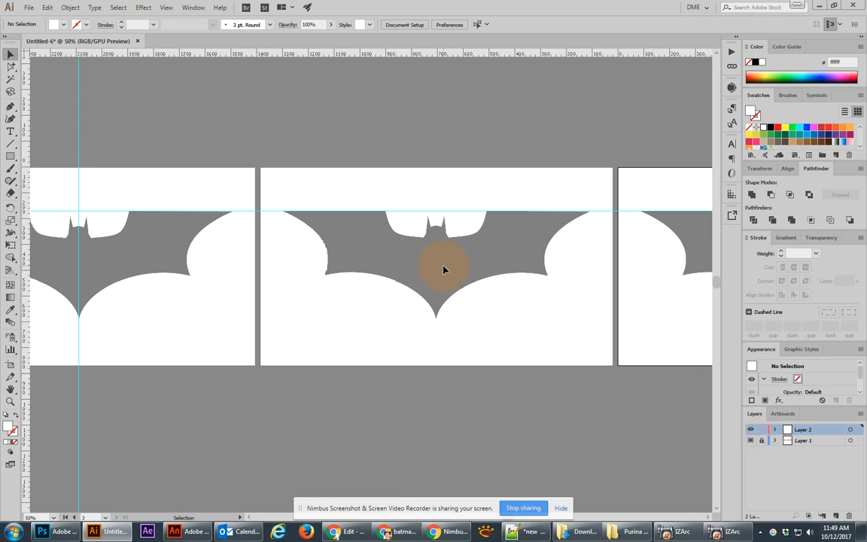
pyautogui.moveTo(421, 264)
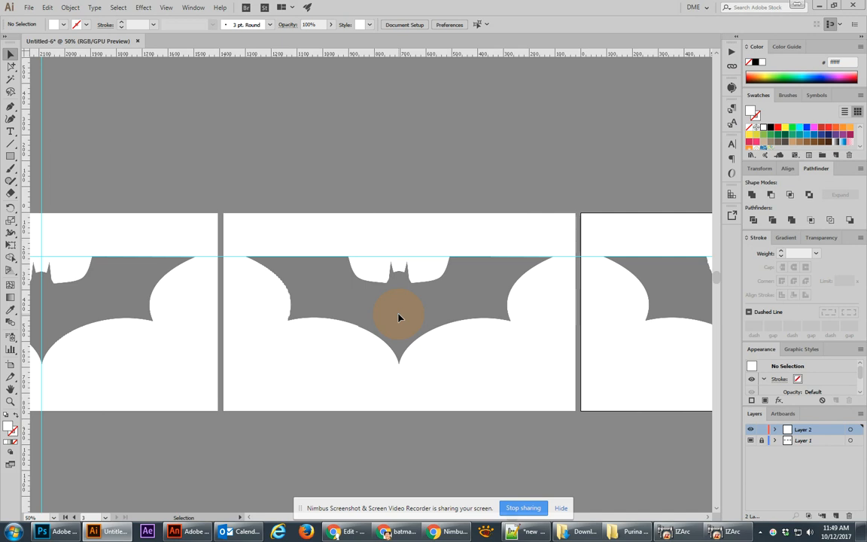
pyautogui.moveTo(301, 323)
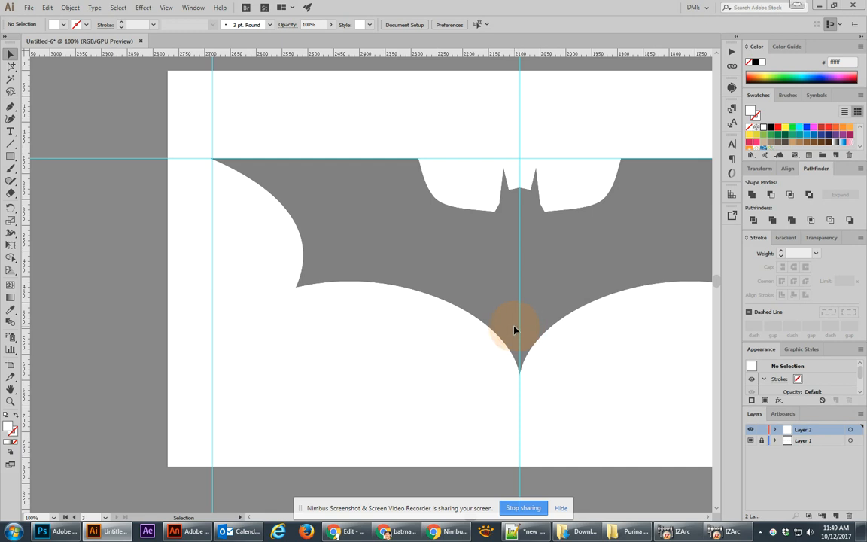
# Step: Draw a rectangle from the left wing tip down to the centre guide at the bottom point
pyautogui.moveTo(515, 331); pyautogui.dragTo(524, 307)
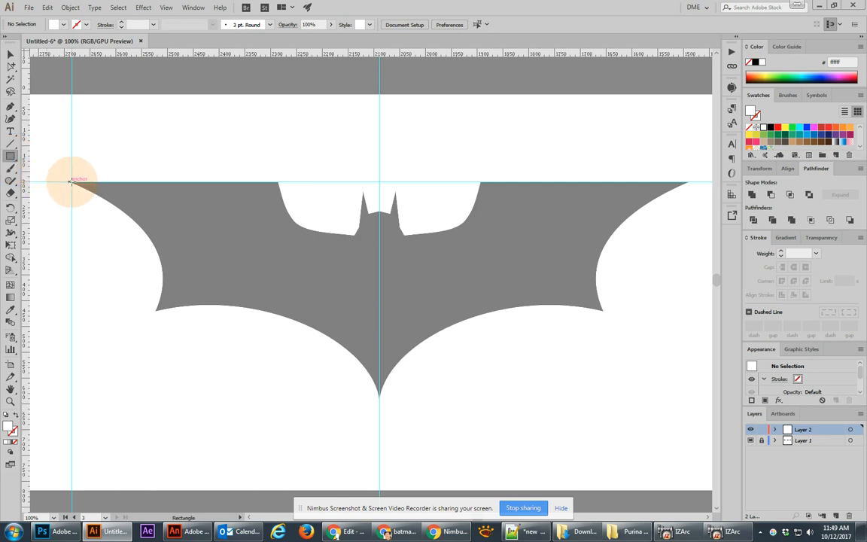
pyautogui.moveTo(73, 184); pyautogui.dragTo(379, 398)
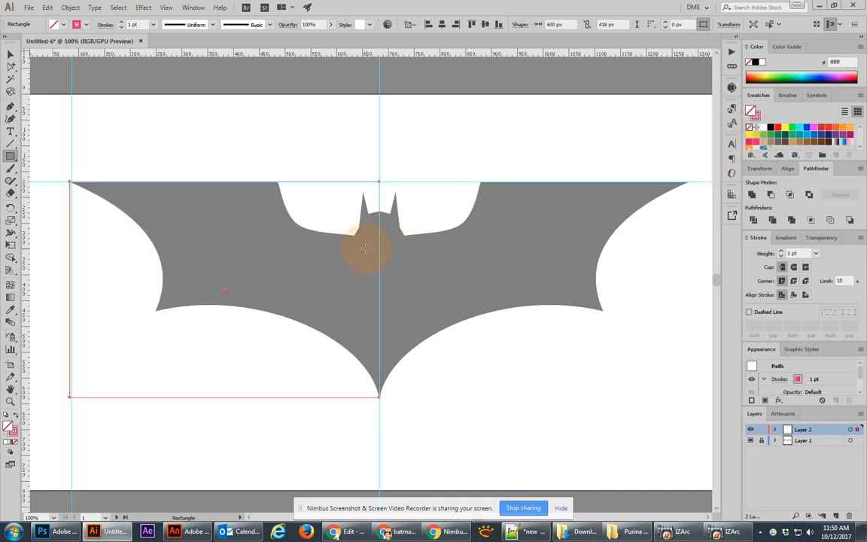
pyautogui.moveTo(95, 354)
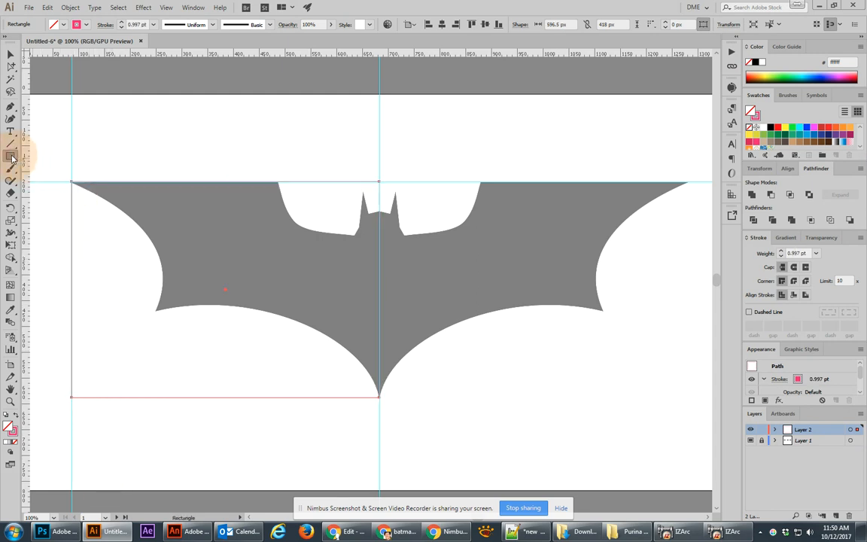
# Step: Draw an ellipse over the left wing curve and enlarge it into a bigger circle
pyautogui.click(11, 156)
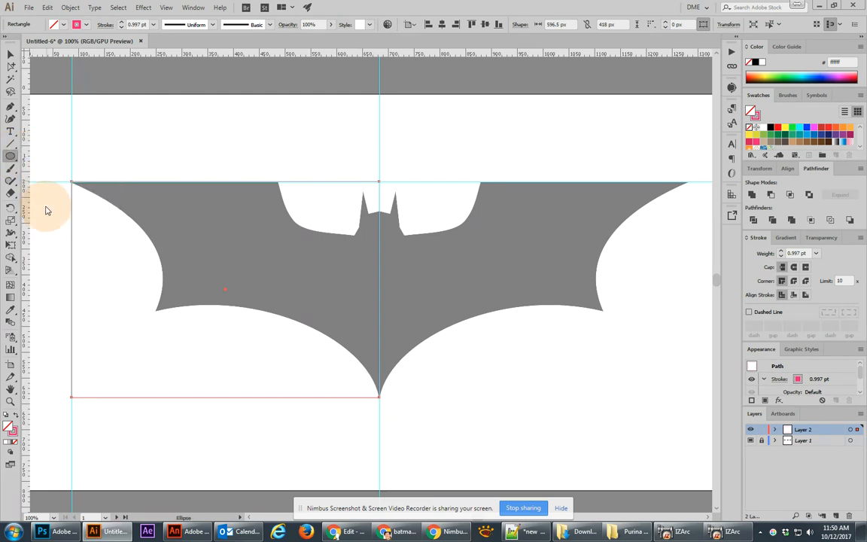
pyautogui.moveTo(73, 183); pyautogui.dragTo(150, 337)
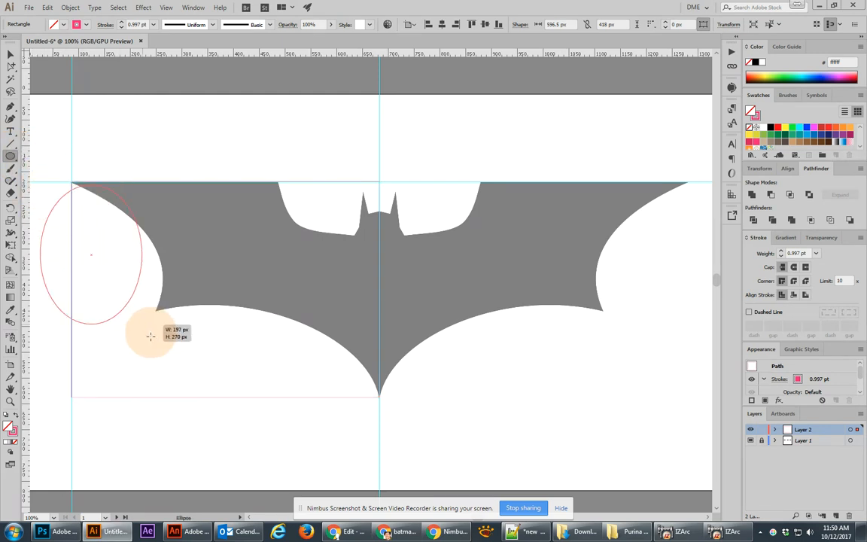
pyautogui.moveTo(150, 338); pyautogui.dragTo(163, 376)
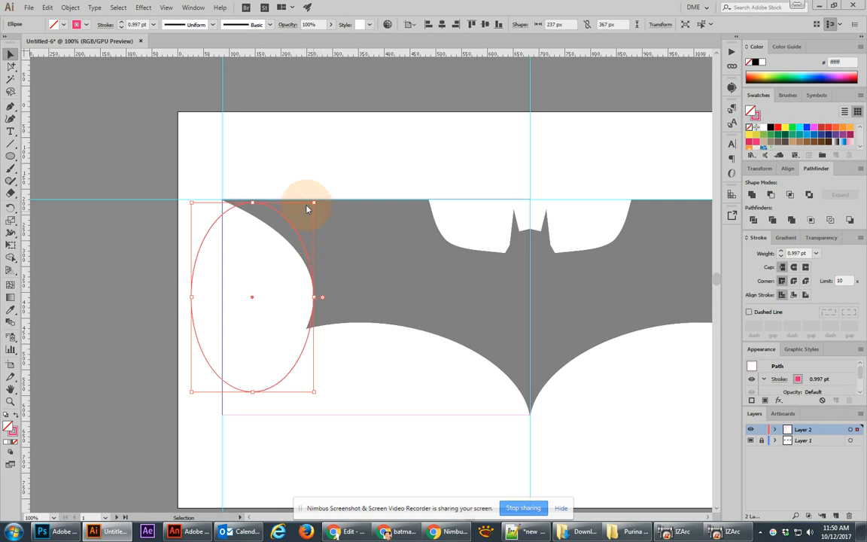
pyautogui.moveTo(310, 203); pyautogui.dragTo(126, 196)
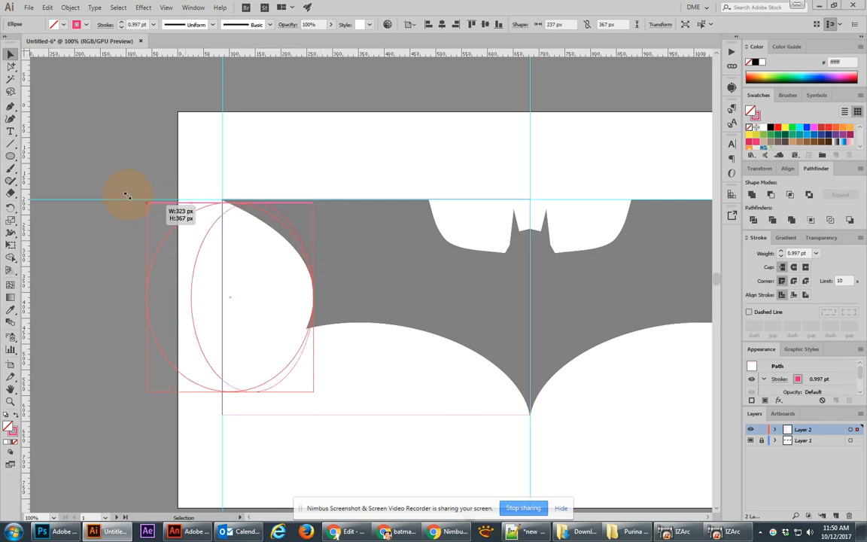
pyautogui.moveTo(127, 194); pyautogui.dragTo(102, 203)
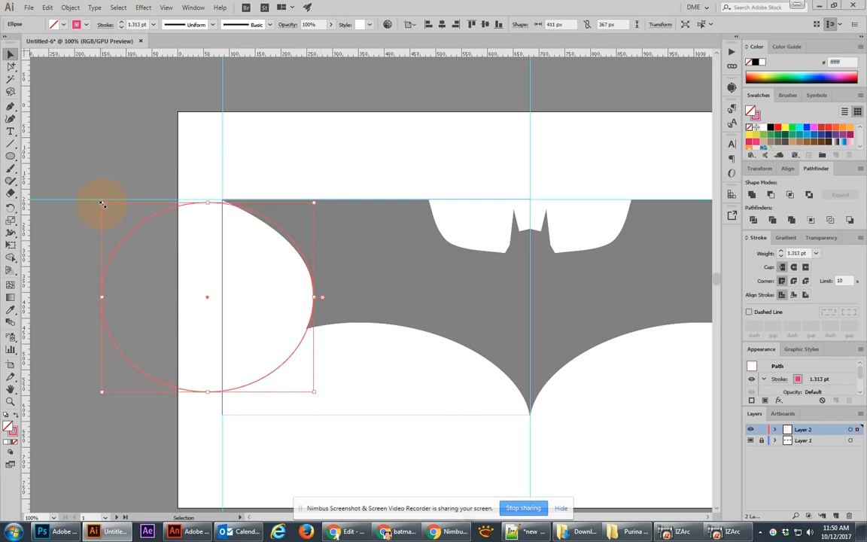
pyautogui.moveTo(319, 190)
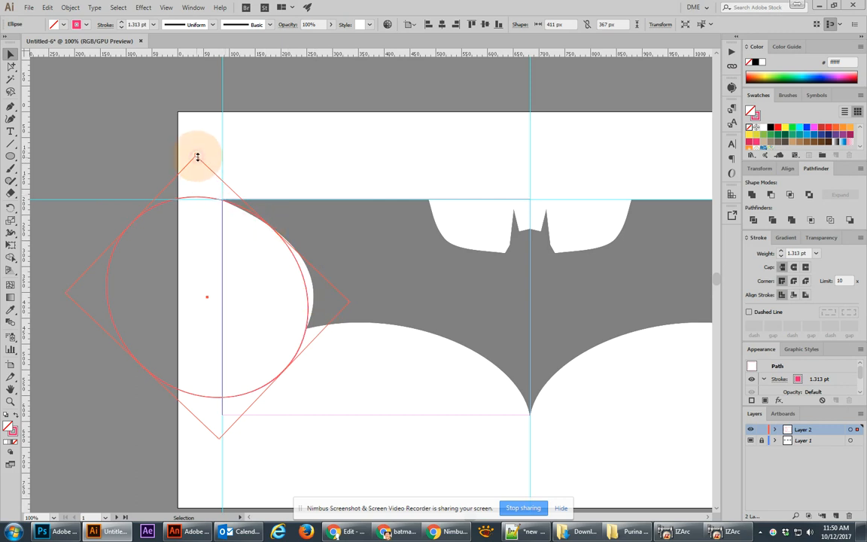
# Step: Rotate and stretch the ellipse so it hugs the left wing tip's curved edge
pyautogui.moveTo(199, 157); pyautogui.dragTo(204, 163)
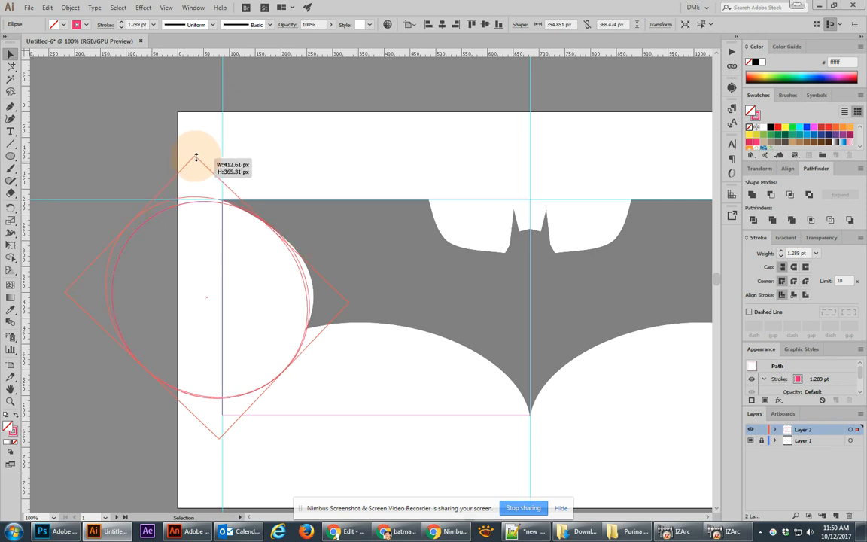
pyautogui.moveTo(197, 155); pyautogui.dragTo(188, 153)
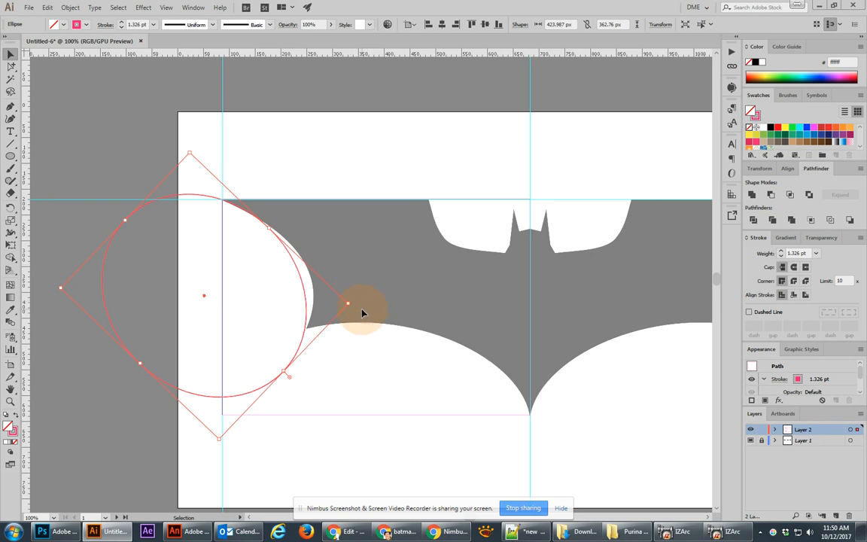
pyautogui.moveTo(364, 312); pyautogui.dragTo(353, 273)
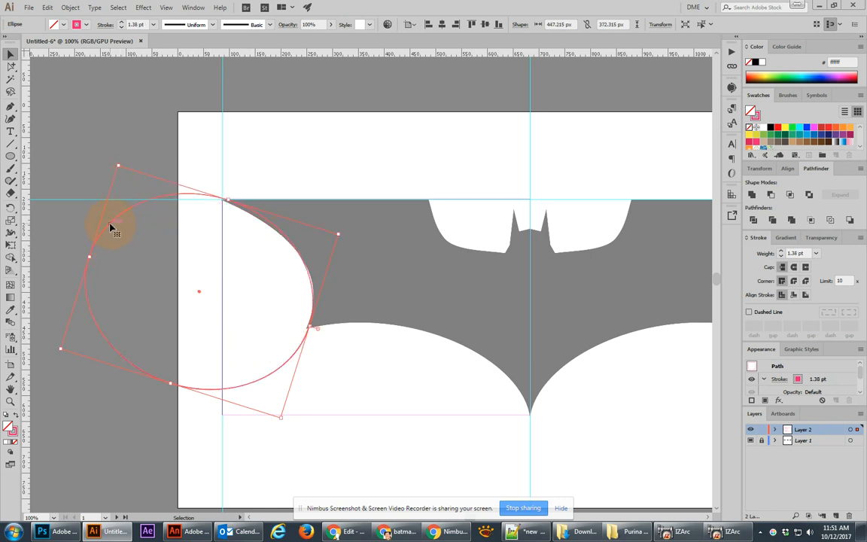
pyautogui.moveTo(118, 229); pyautogui.dragTo(256, 334)
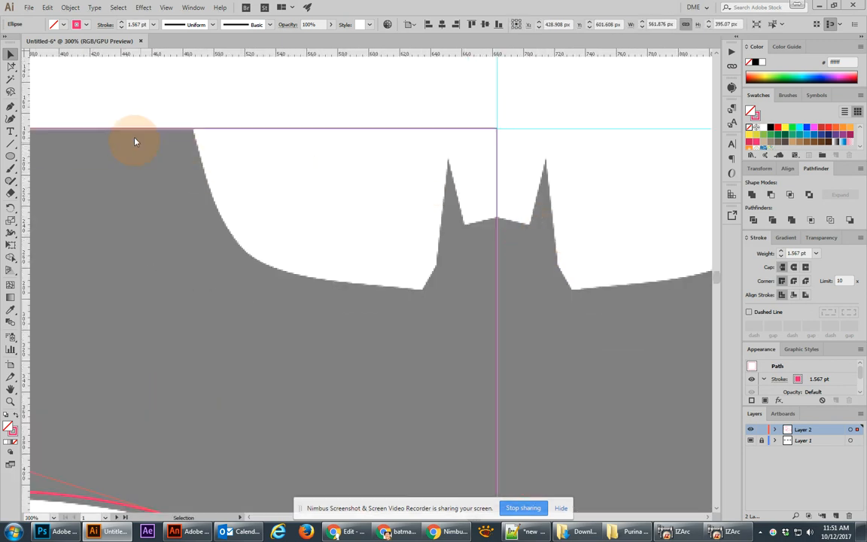
pyautogui.moveTo(11, 108)
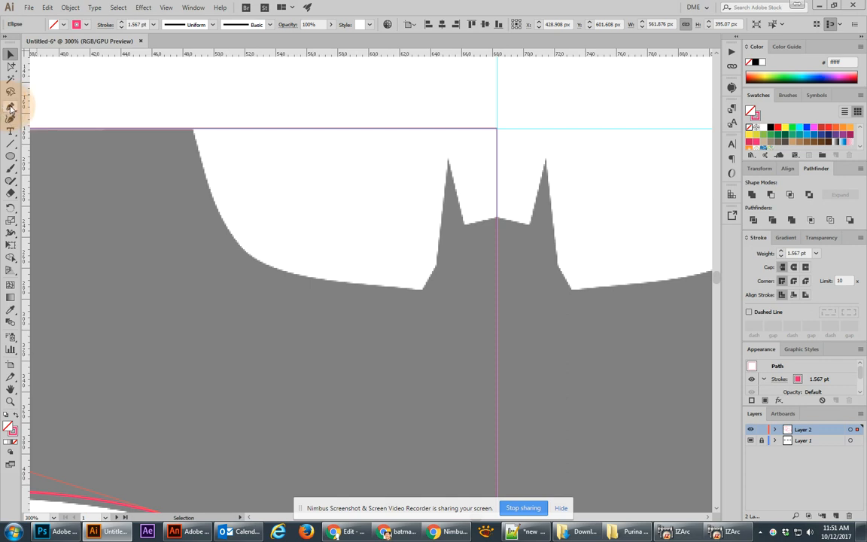
pyautogui.moveTo(10, 121)
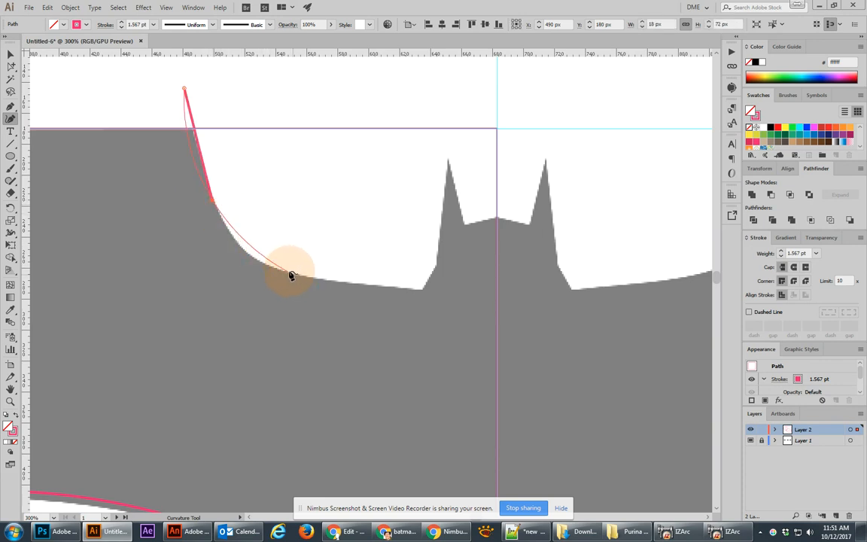
# Step: Trace the white notch curve from the top down to the ear base and adjust its top-left corner above the logo
pyautogui.moveTo(292, 274); pyautogui.dragTo(430, 300)
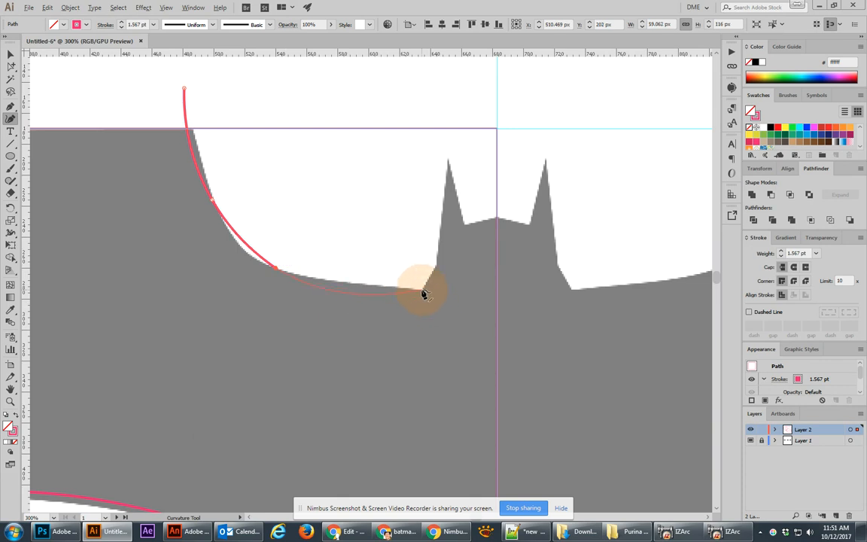
pyautogui.moveTo(423, 293); pyautogui.dragTo(440, 273)
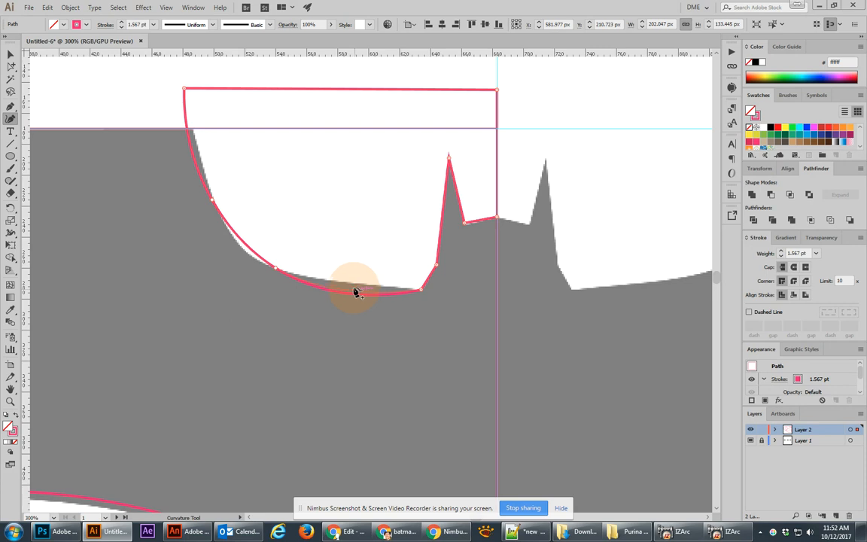
pyautogui.moveTo(358, 292); pyautogui.dragTo(255, 263)
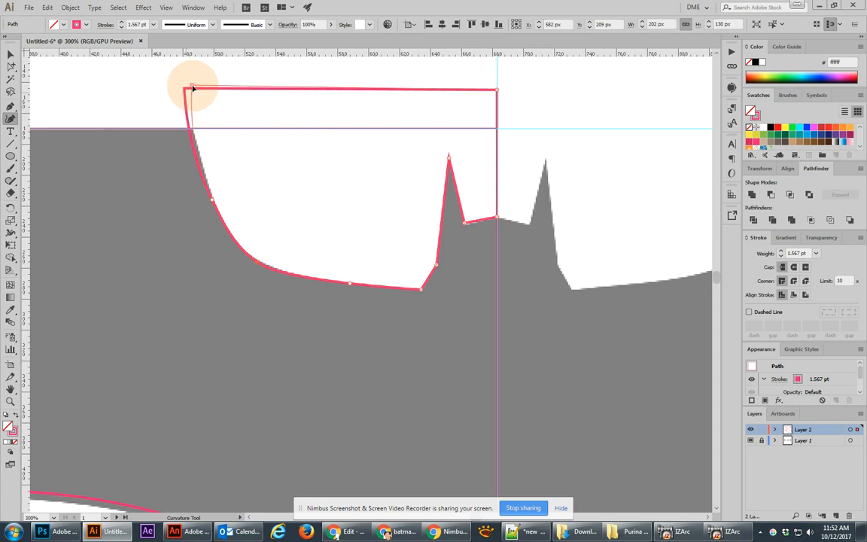
pyautogui.moveTo(192, 89); pyautogui.dragTo(195, 132)
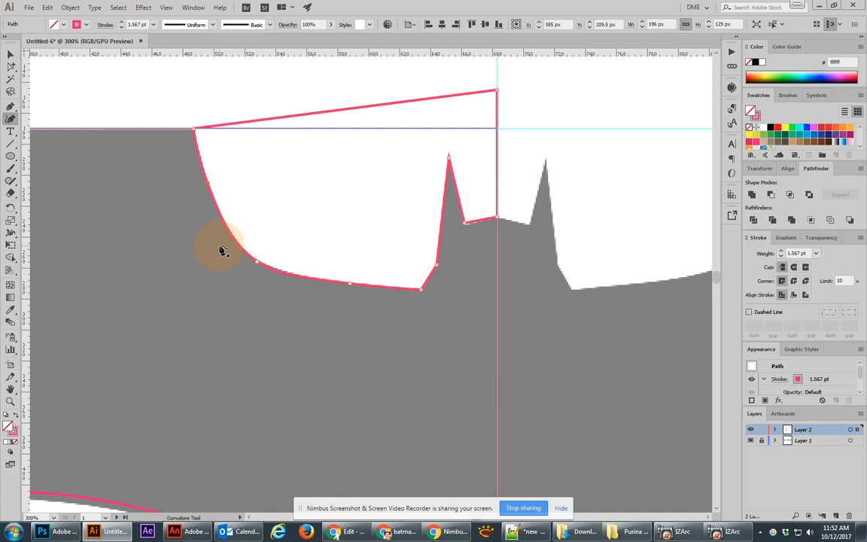
pyautogui.moveTo(375, 274)
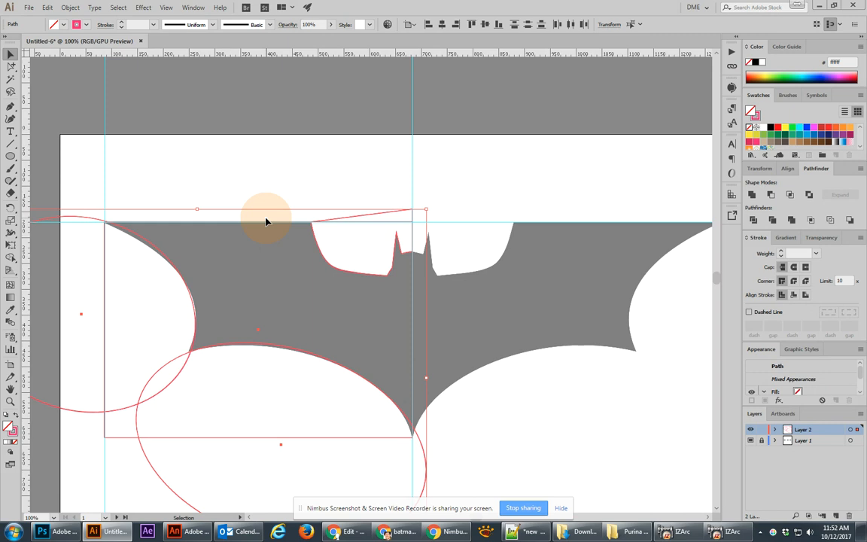
pyautogui.moveTo(263, 220)
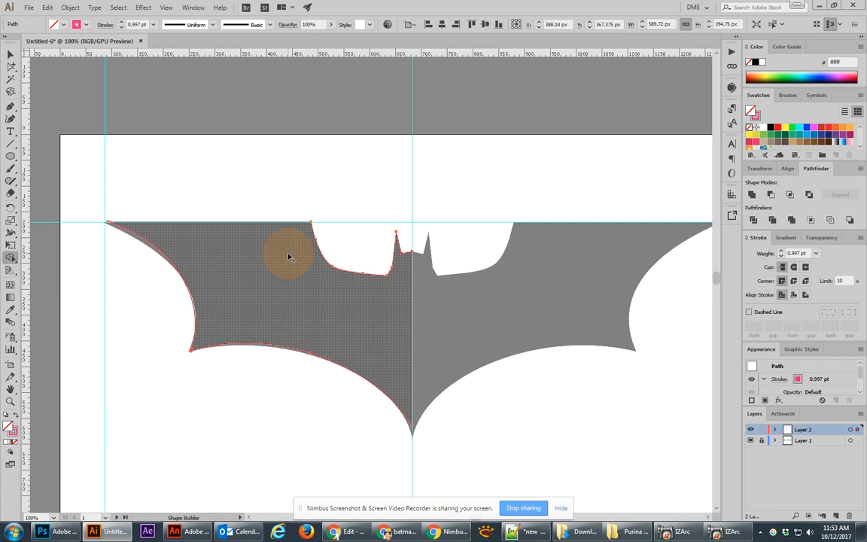
pyautogui.moveTo(277, 275)
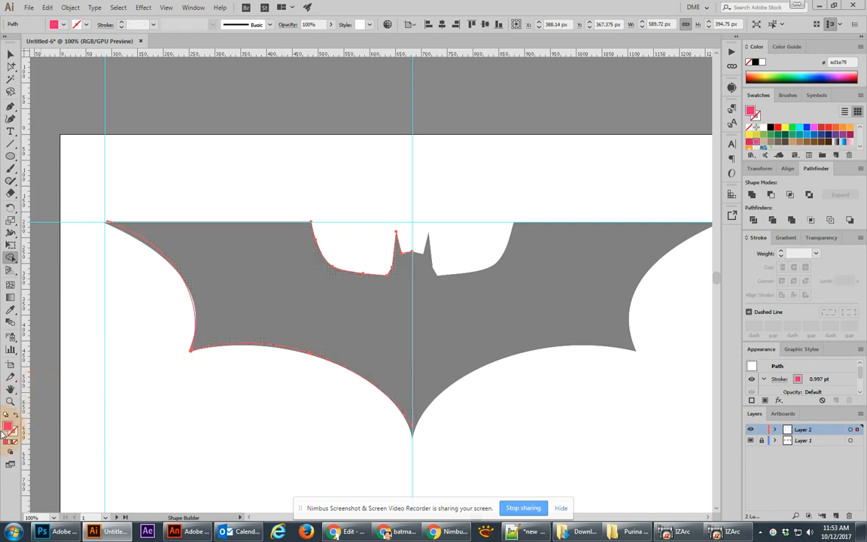
# Step: Merge the left-half regions into one shape, fill it red, and select that red half
pyautogui.click(240, 259)
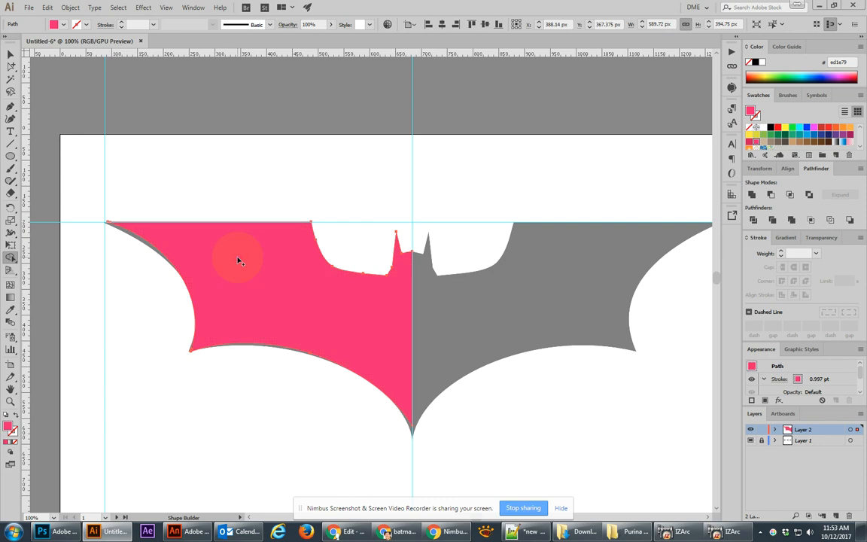
pyautogui.moveTo(341, 425)
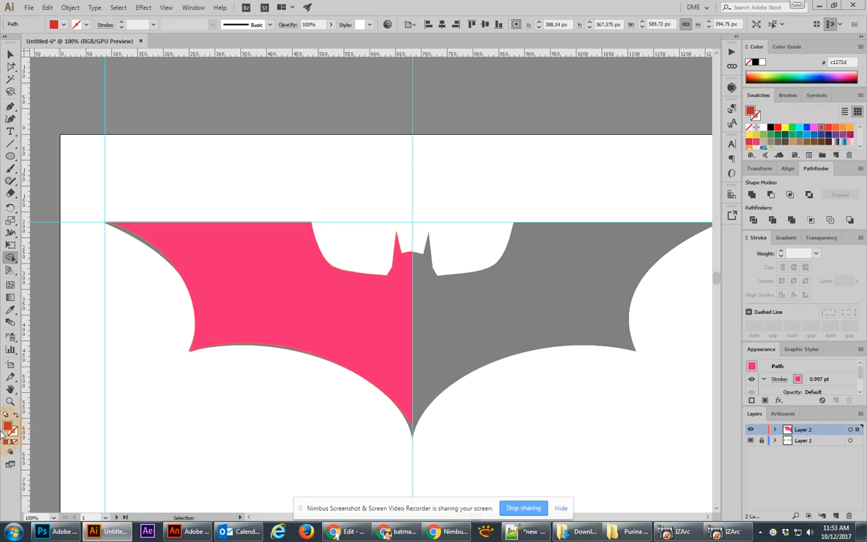
pyautogui.click(10, 54)
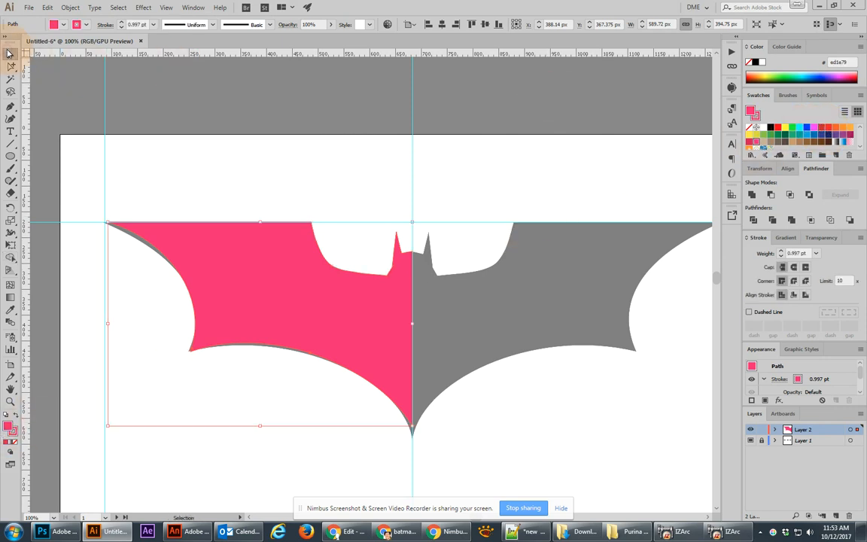
pyautogui.click(777, 128)
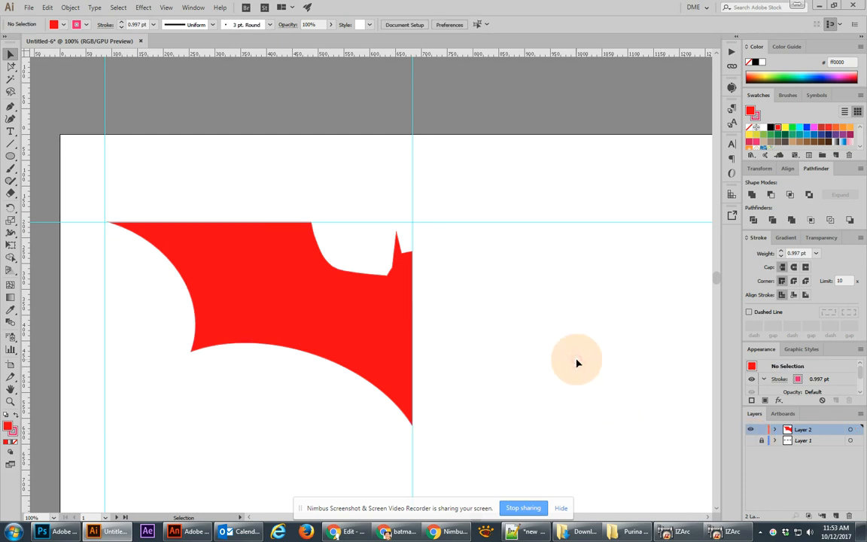
pyautogui.moveTo(298, 274)
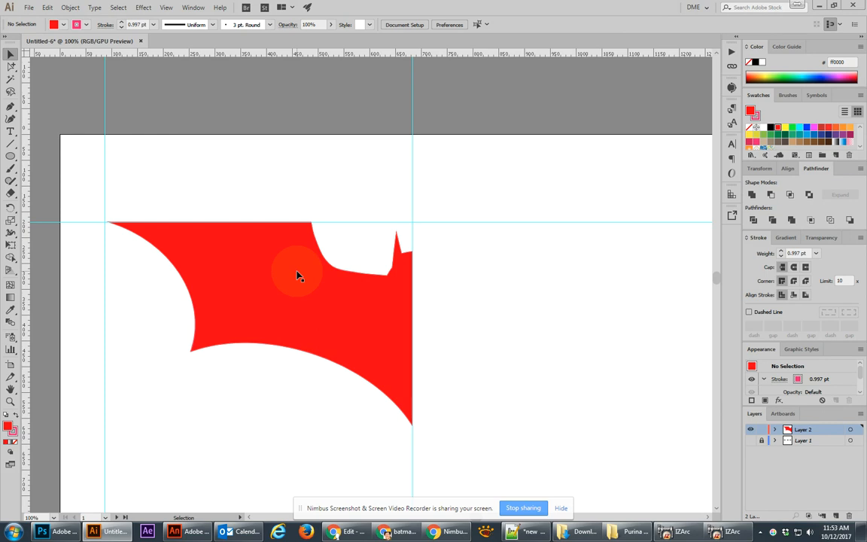
pyautogui.click(292, 274)
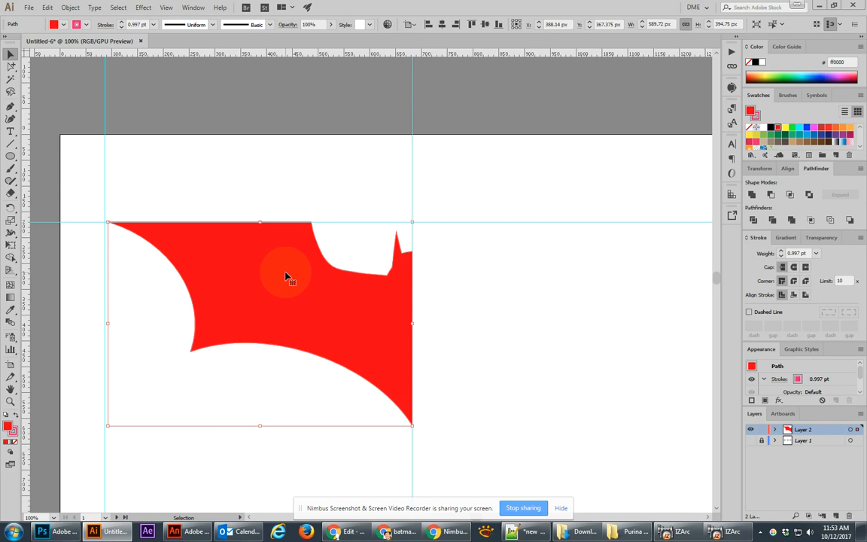
pyautogui.moveTo(270, 280)
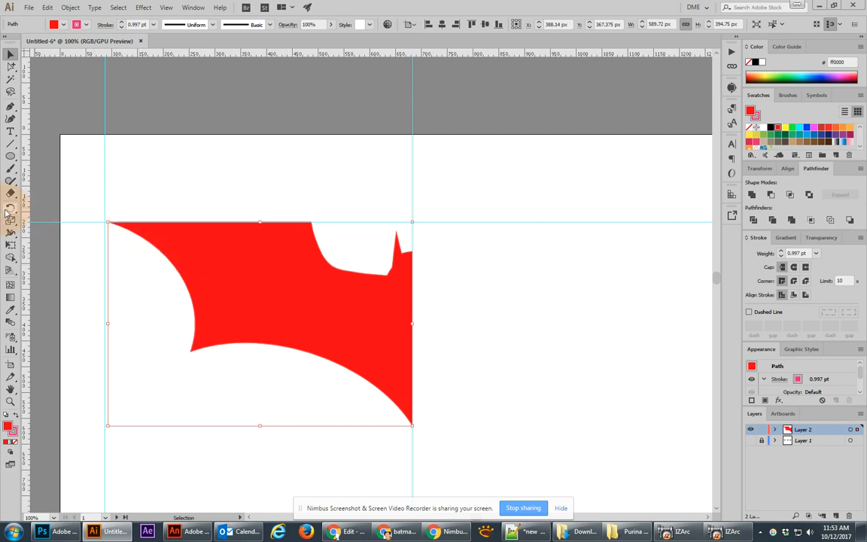
# Step: Reflect the red half and nudge the mirrored copy against the centre line to complete the logo
pyautogui.click(10, 207)
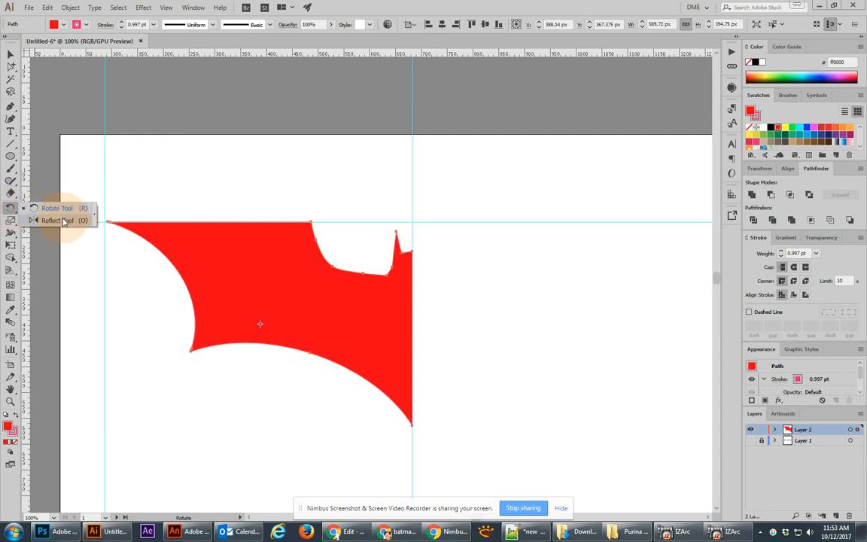
pyautogui.click(58, 220)
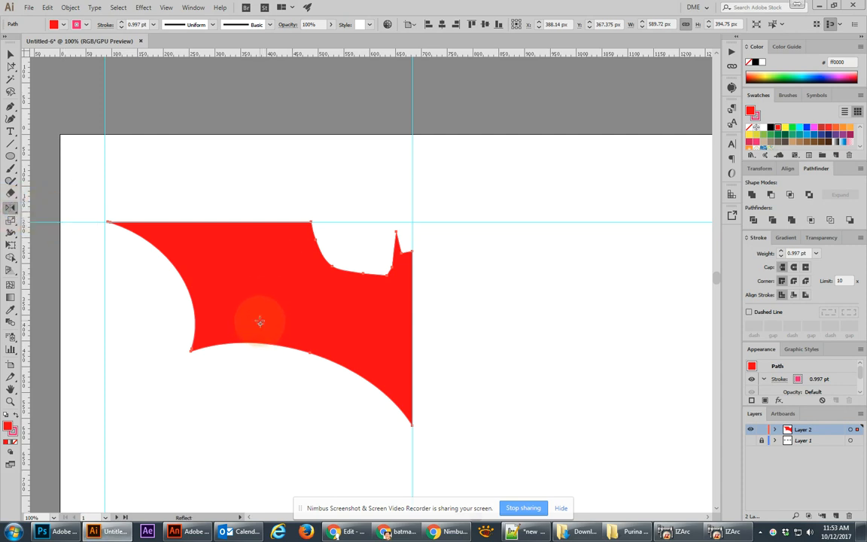
pyautogui.moveTo(268, 329)
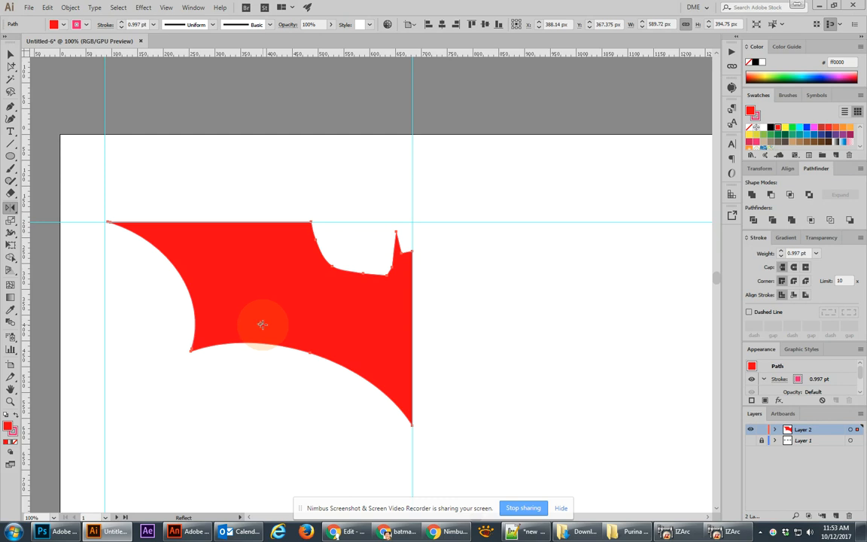
pyautogui.moveTo(340, 298)
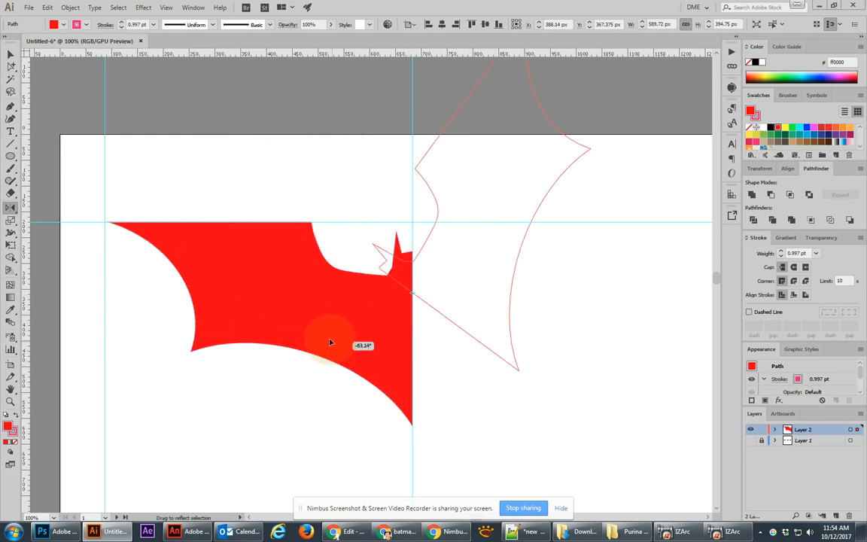
pyautogui.moveTo(328, 344); pyautogui.dragTo(295, 247)
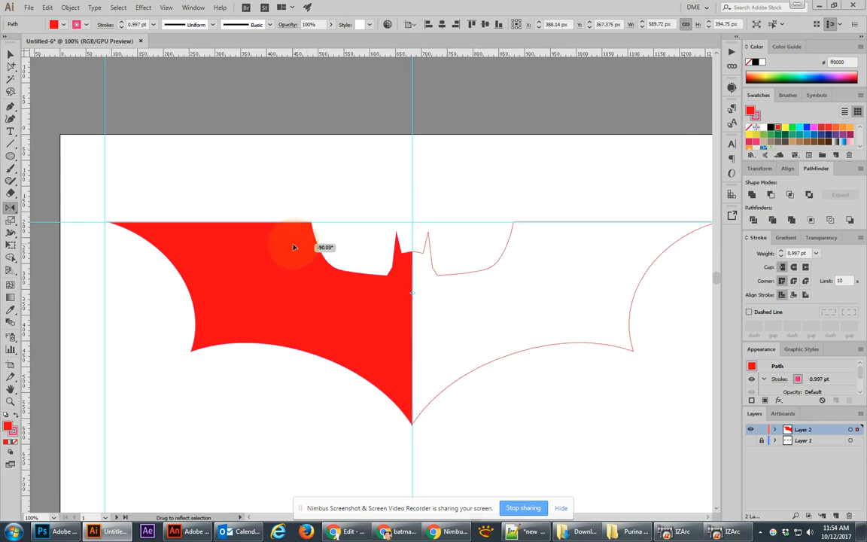
pyautogui.moveTo(294, 247); pyautogui.dragTo(286, 252)
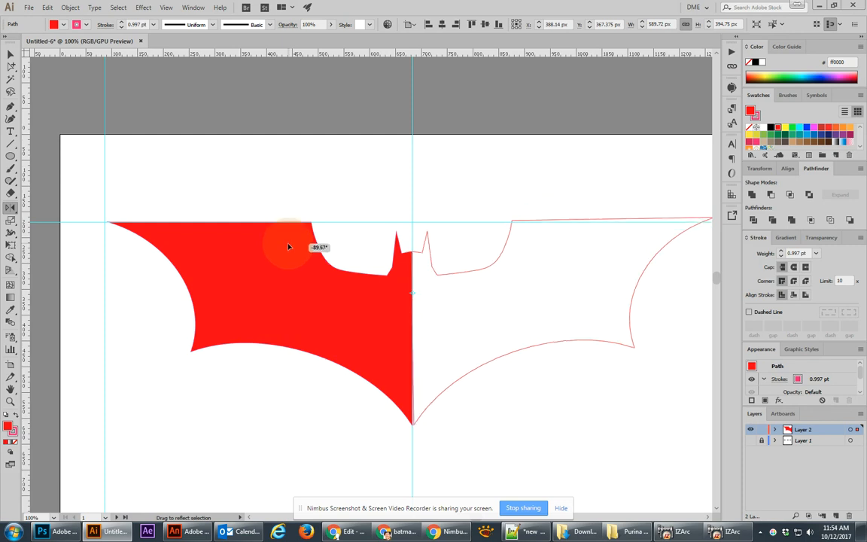
pyautogui.moveTo(289, 247); pyautogui.dragTo(295, 262)
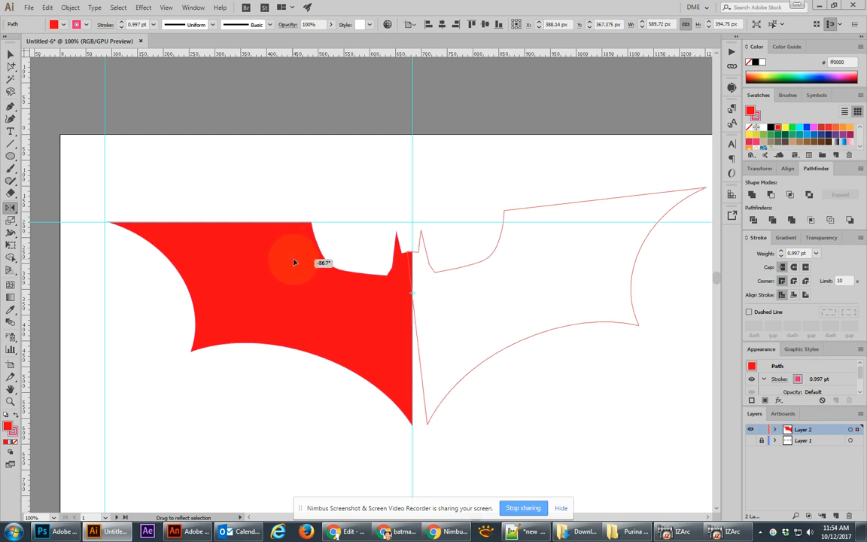
pyautogui.moveTo(316, 256); pyautogui.dragTo(294, 253)
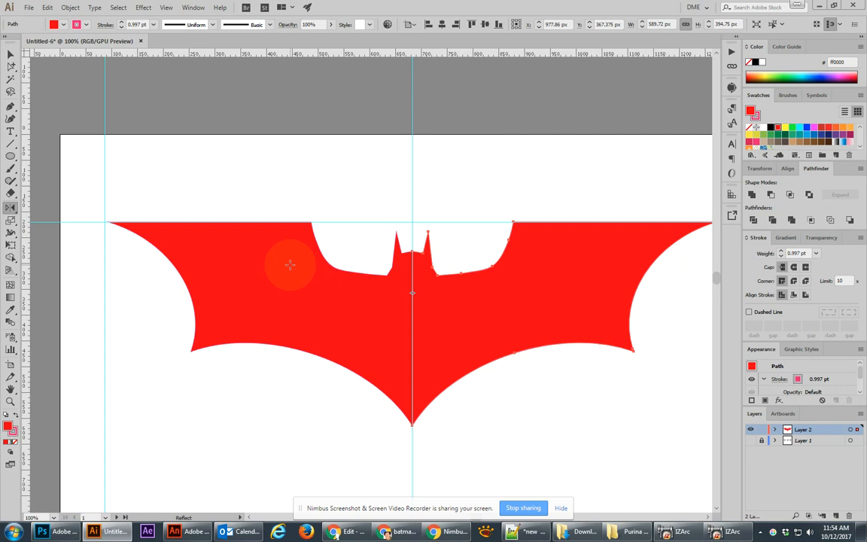
pyautogui.click(10, 55)
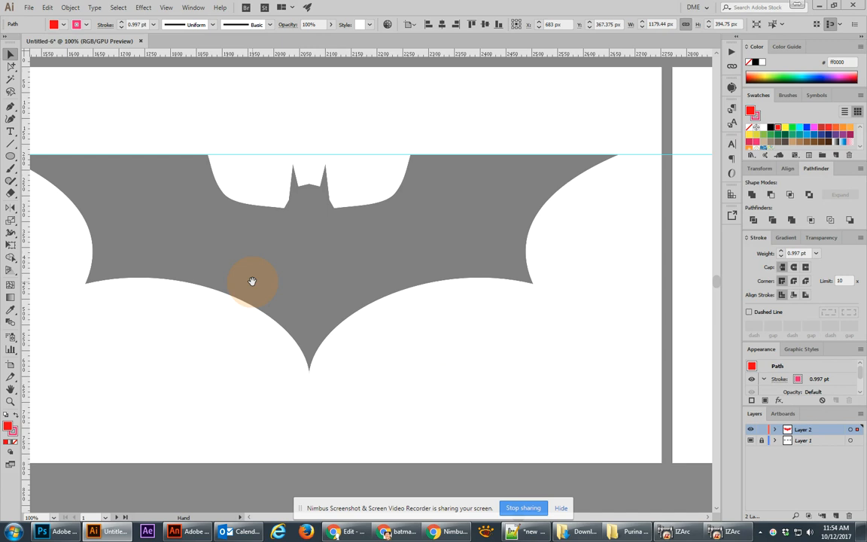
# Step: With the Curvature tool, place points from the ear base along the head edge to the centre, tracing the left half in red
pyautogui.click(11, 54)
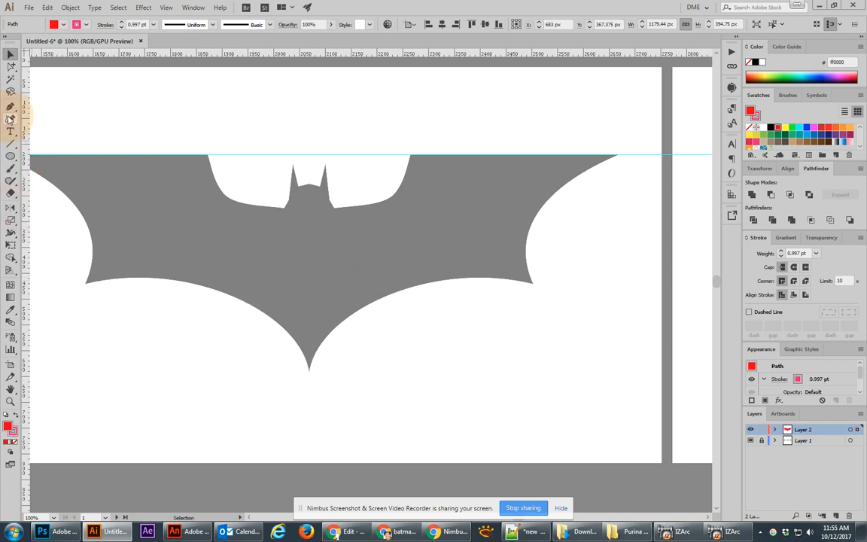
pyautogui.click(10, 119)
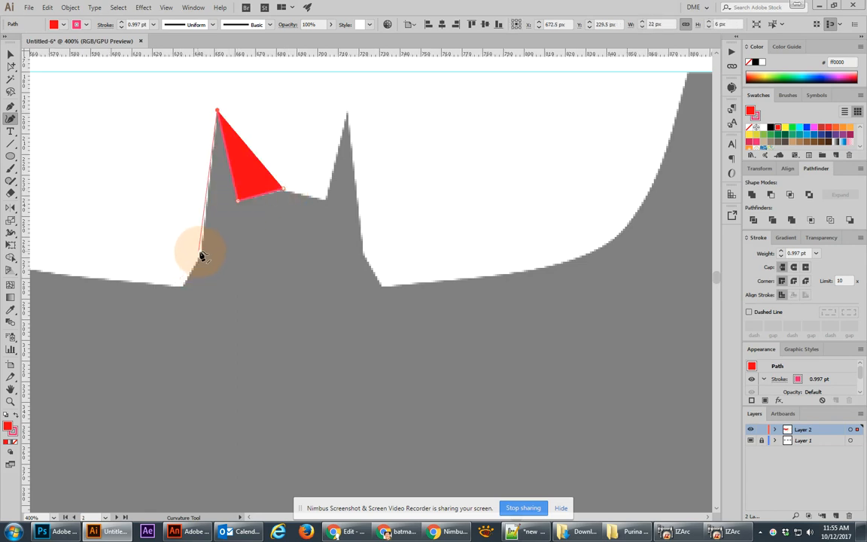
pyautogui.moveTo(202, 256); pyautogui.dragTo(188, 286)
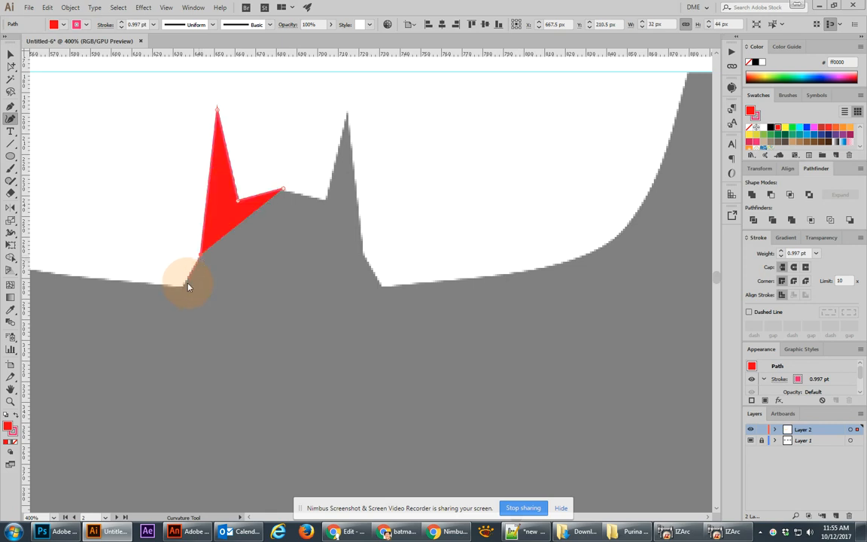
pyautogui.moveTo(188, 286); pyautogui.dragTo(451, 234)
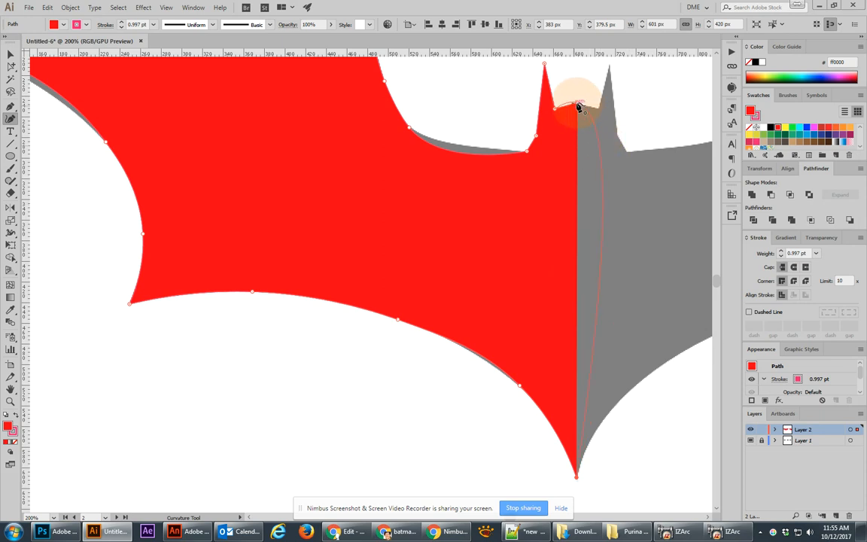
pyautogui.moveTo(575, 108); pyautogui.dragTo(590, 181)
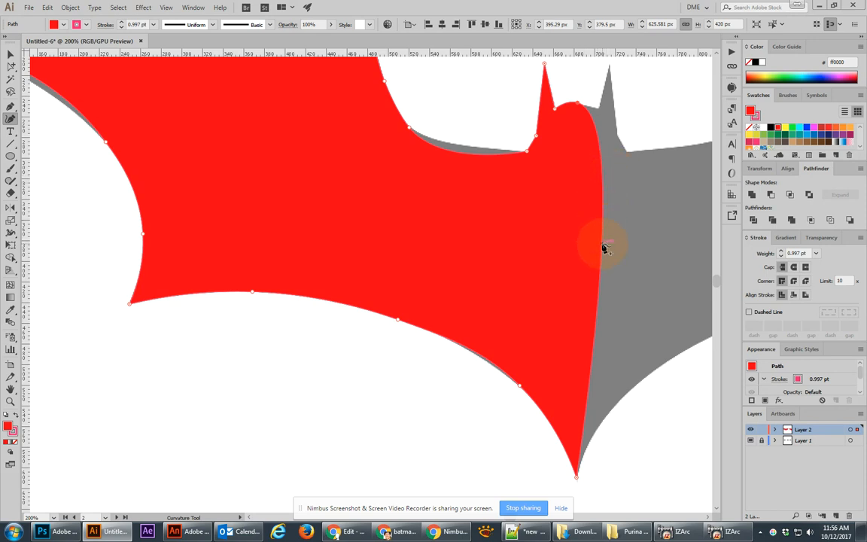
pyautogui.moveTo(579, 283)
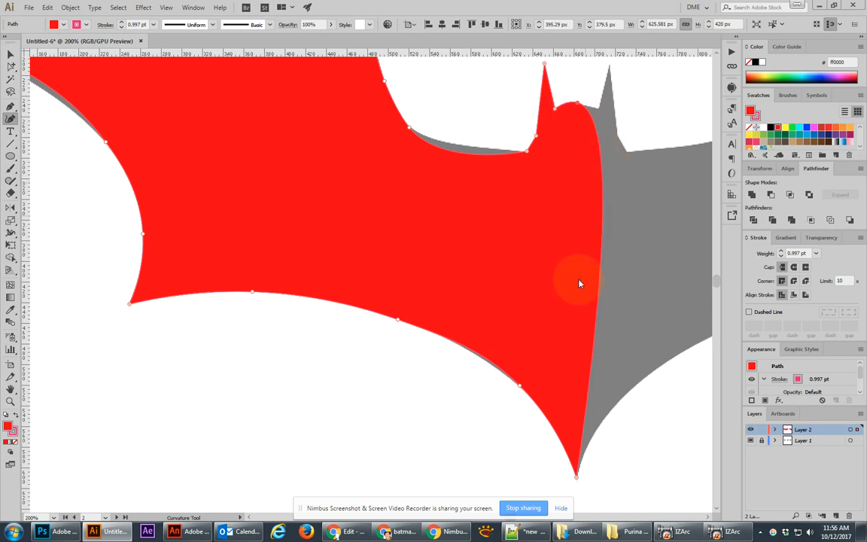
pyautogui.moveTo(569, 354)
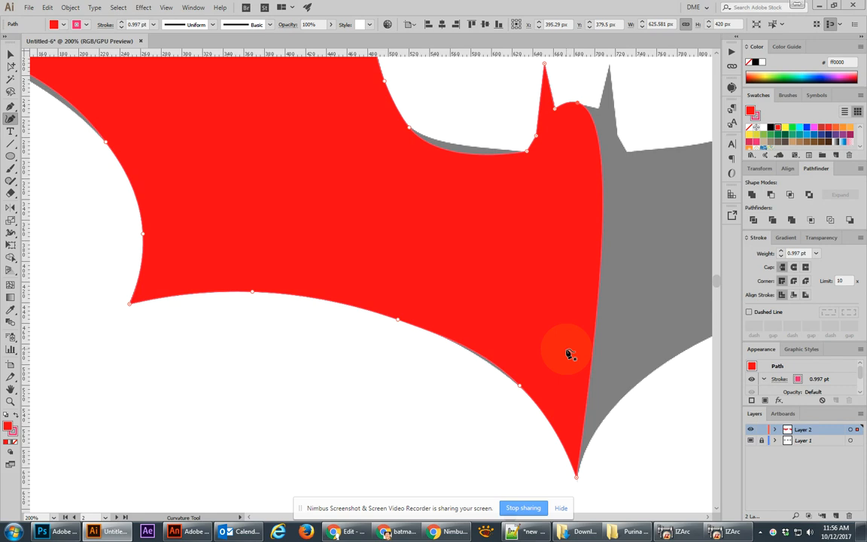
pyautogui.moveTo(584, 323)
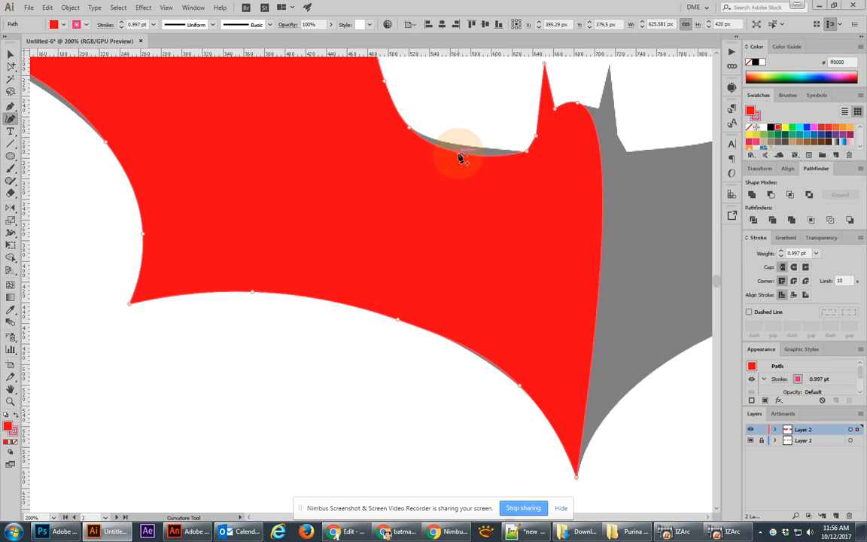
pyautogui.moveTo(457, 148)
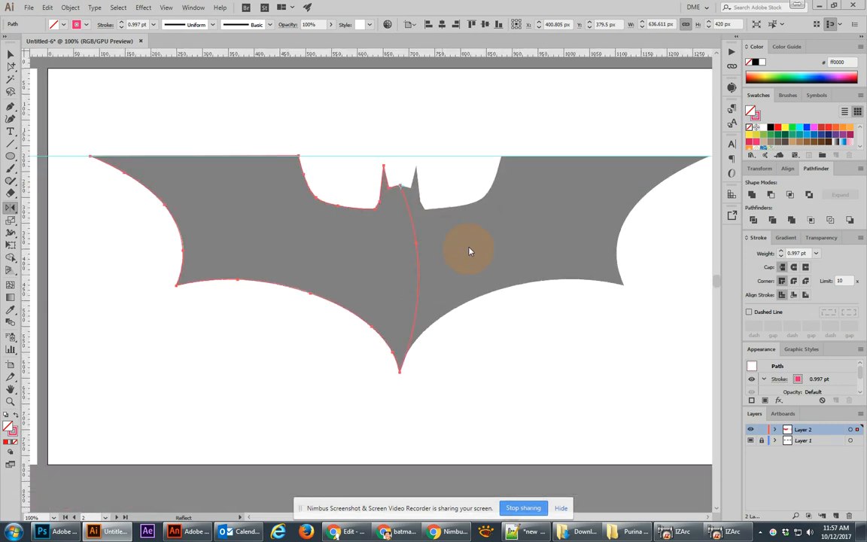
# Step: Position the mirrored outline copy over the right half of the grey reference logo
pyautogui.moveTo(469, 250); pyautogui.dragTo(389, 328)
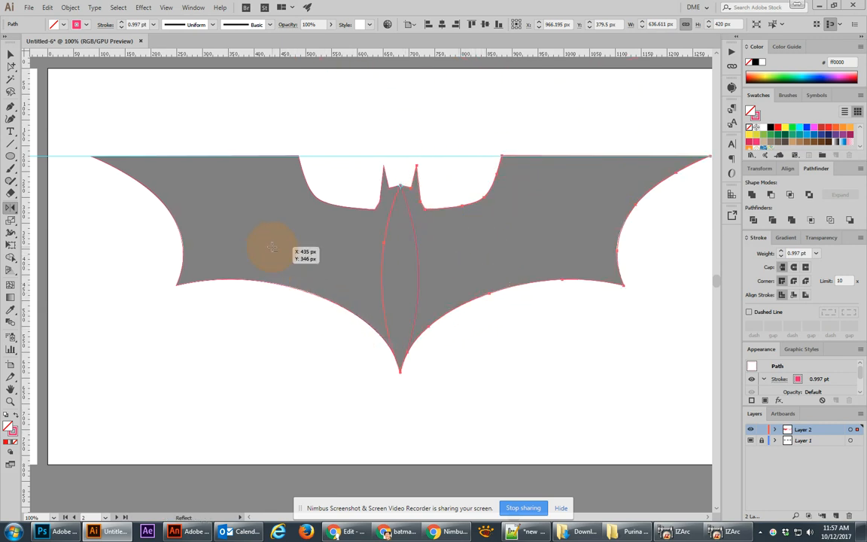
pyautogui.click(12, 56)
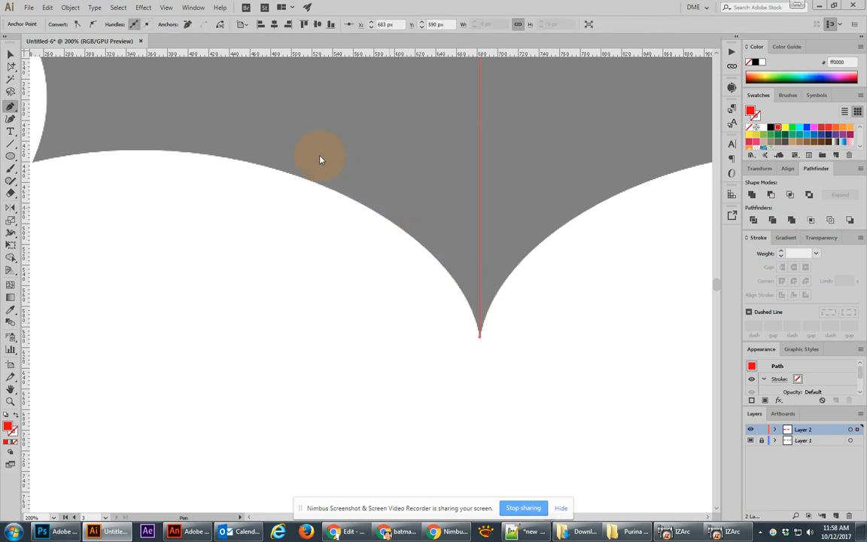
# Step: Drag curved Pen anchors along the lower wing edge and the wing notch to shape the red left half
pyautogui.moveTo(320, 160); pyautogui.dragTo(184, 140)
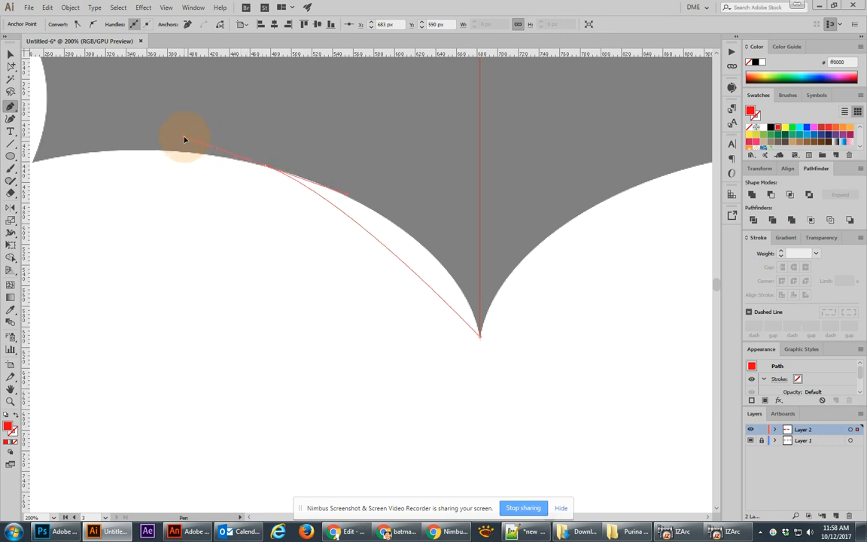
pyautogui.moveTo(184, 138); pyautogui.dragTo(89, 148)
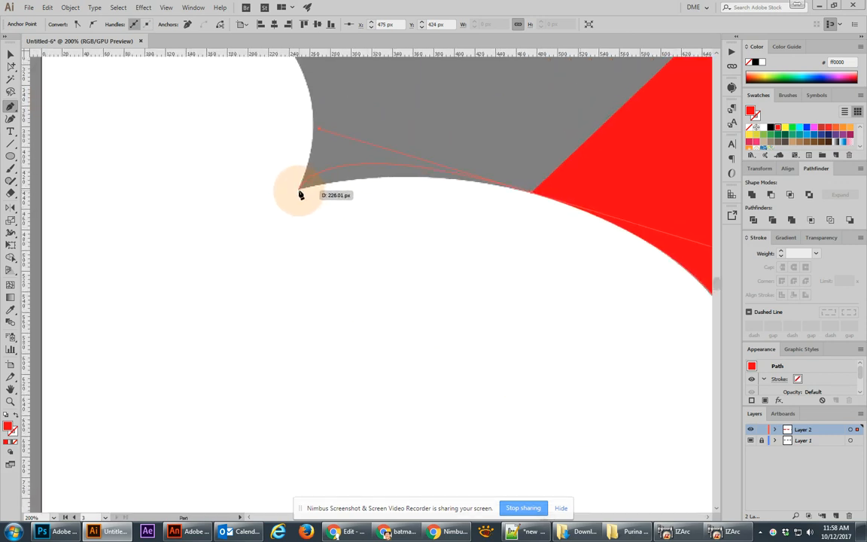
pyautogui.moveTo(300, 194); pyautogui.dragTo(319, 144)
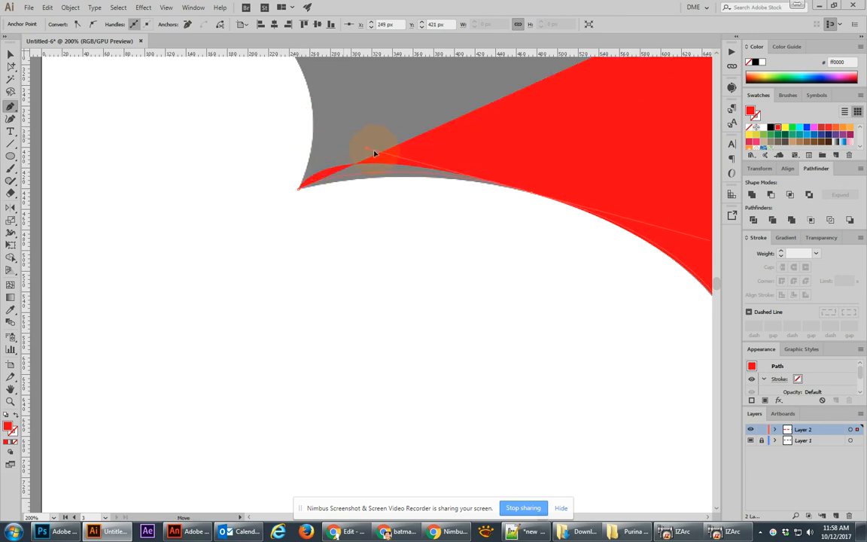
pyautogui.moveTo(376, 153); pyautogui.dragTo(425, 158)
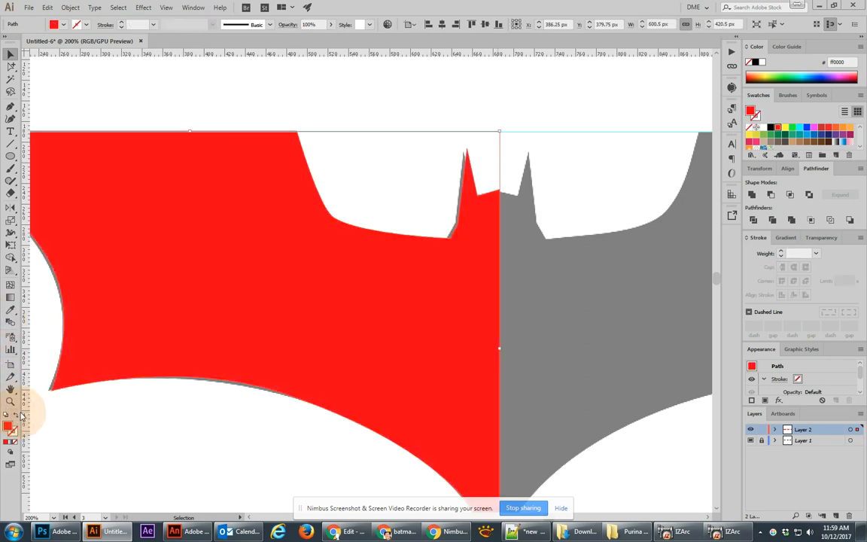
pyautogui.moveTo(12, 256)
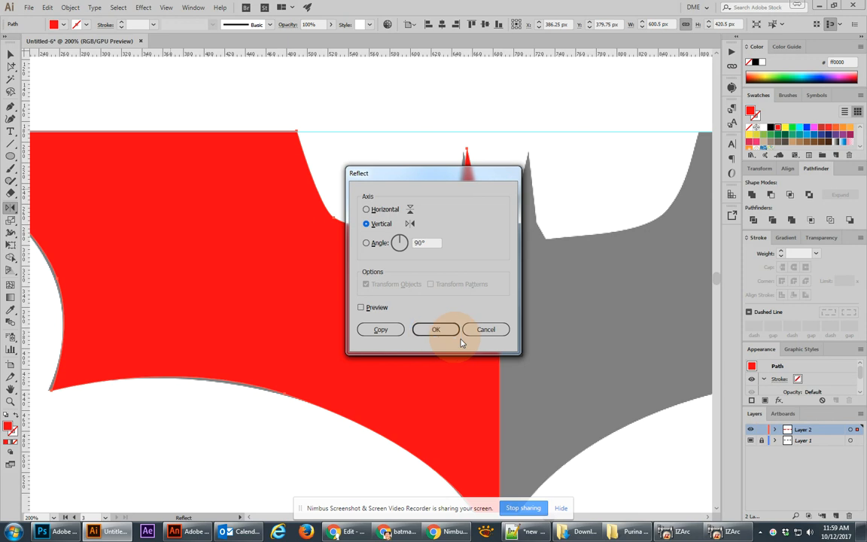
# Step: Confirm the Reflect dialog to create a vertically mirrored copy of the red pen-traced half
pyautogui.click(435, 328)
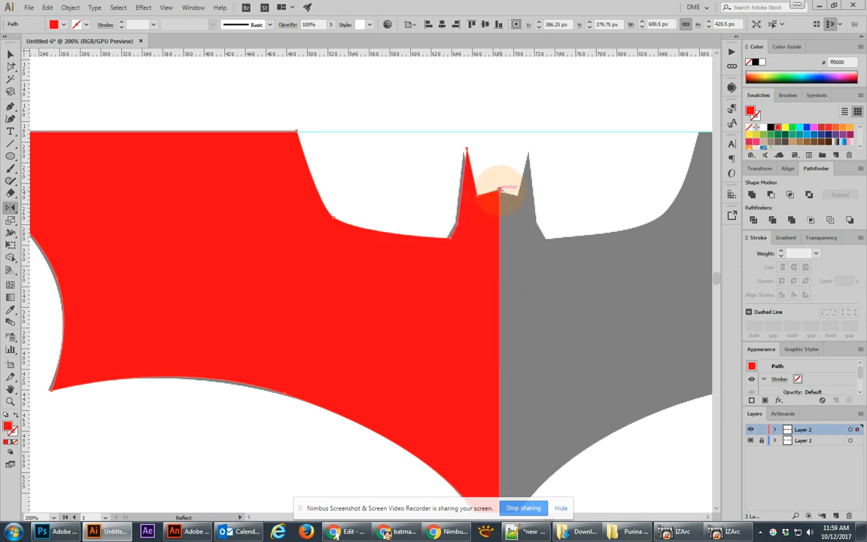